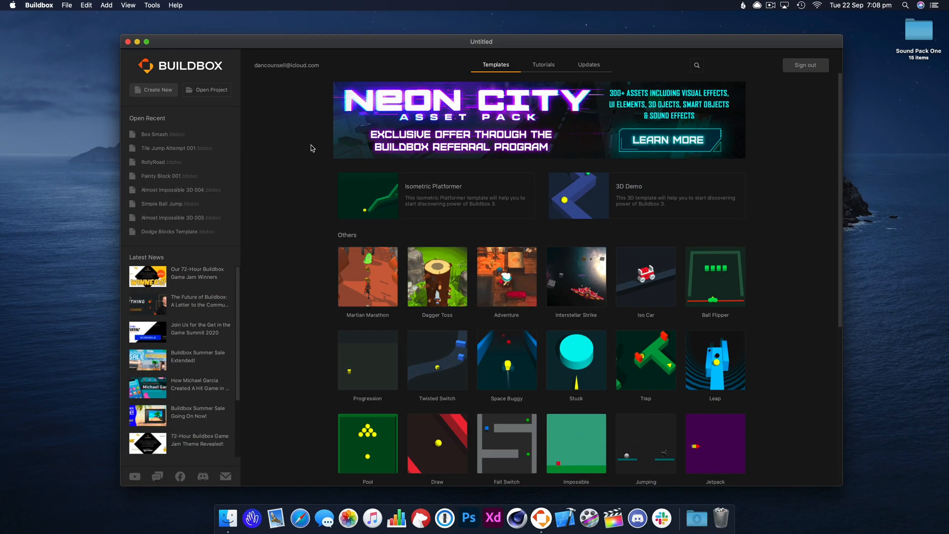
Step: Choose Create New to start a new 3D game project
left_click(153, 89)
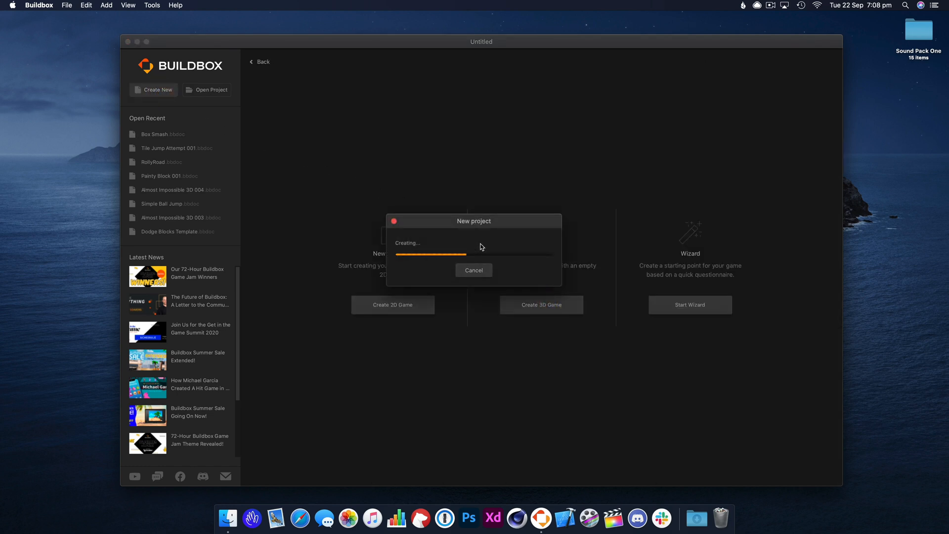
mouse_move(495, 243)
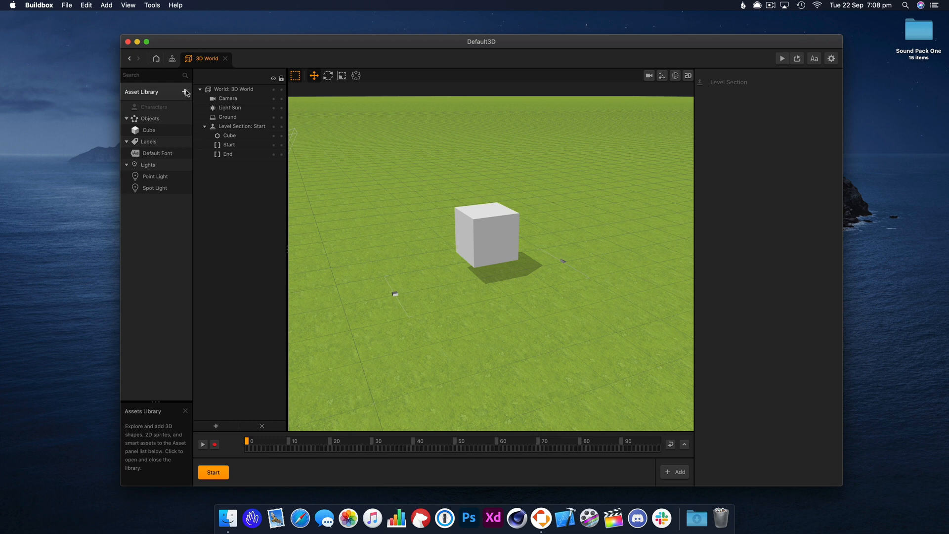
Step: Place a Sphere from the shapes catalogue above the cube and scale the cube flat
left_click(185, 92)
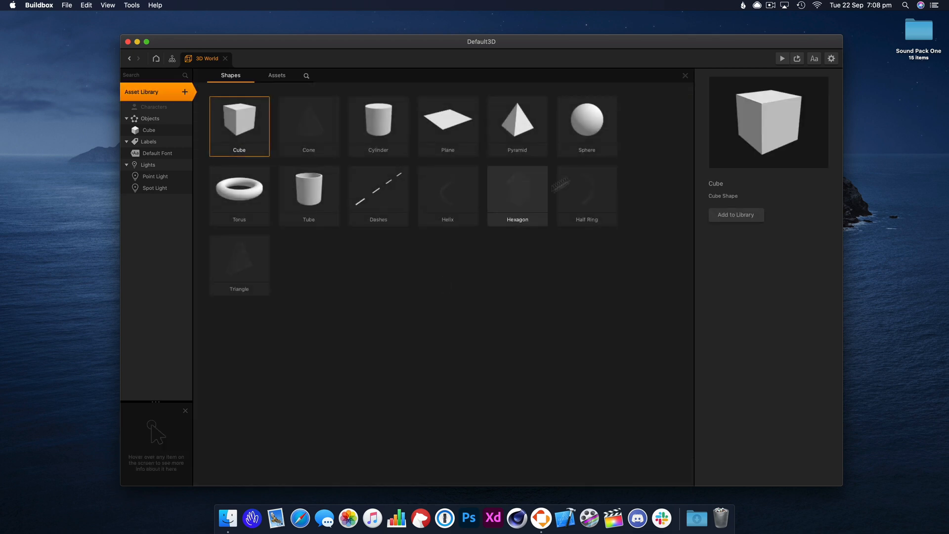
left_click(586, 117)
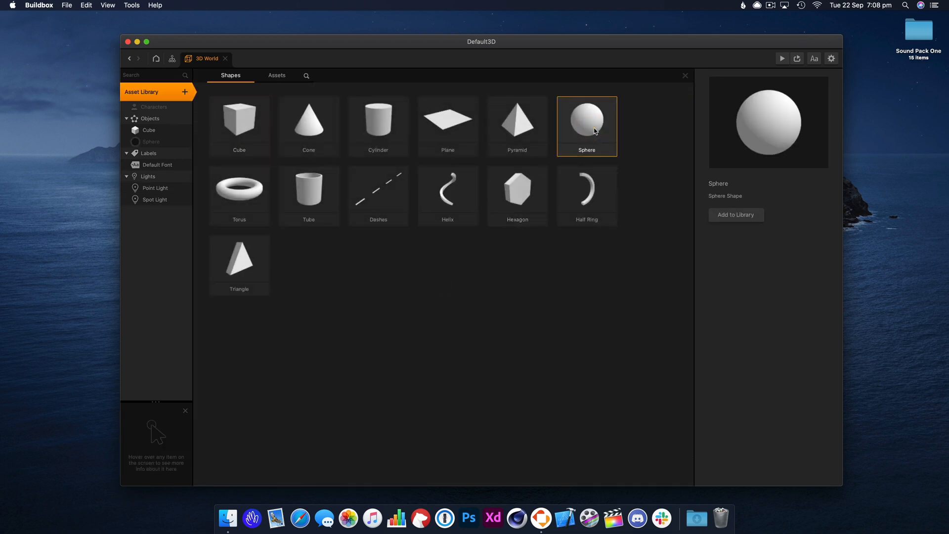
mouse_move(671, 75)
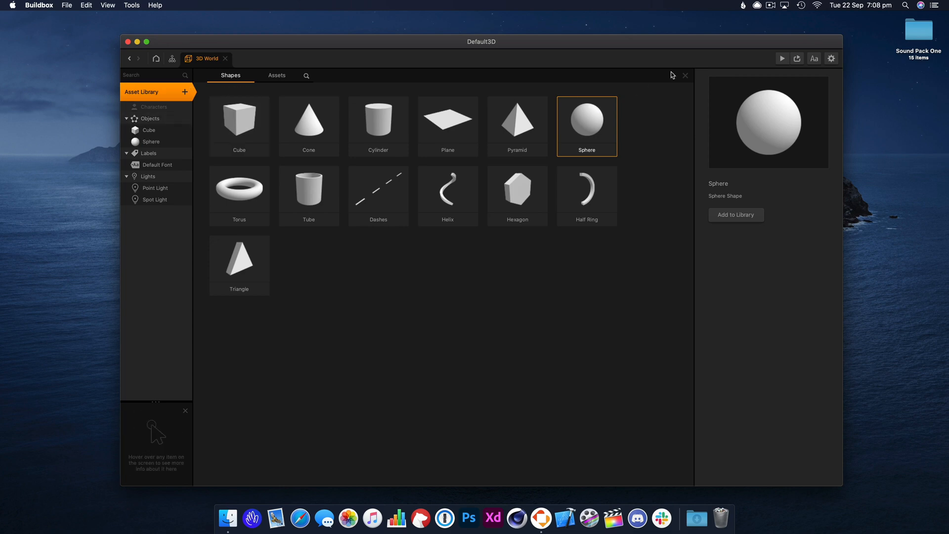
left_click(685, 76)
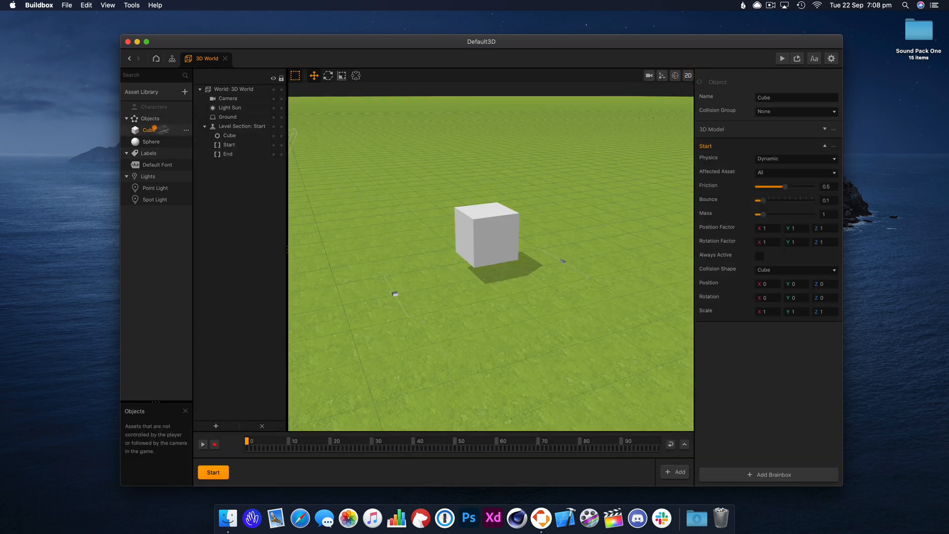
left_click(151, 141)
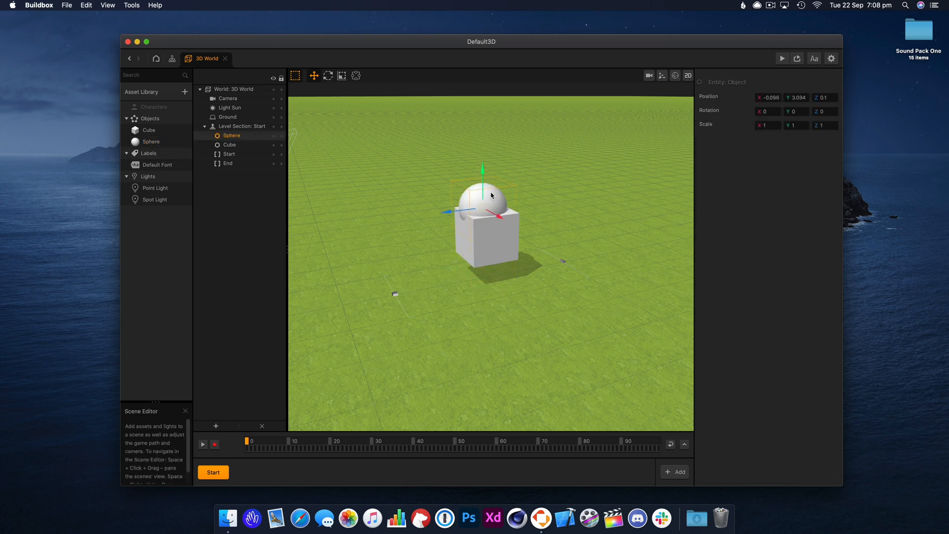
left_click(341, 75)
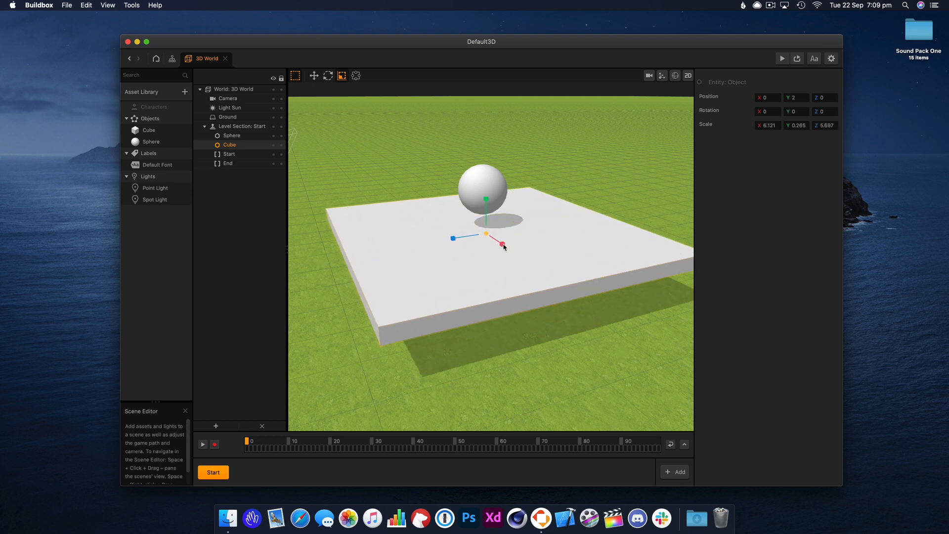
left_click(313, 75)
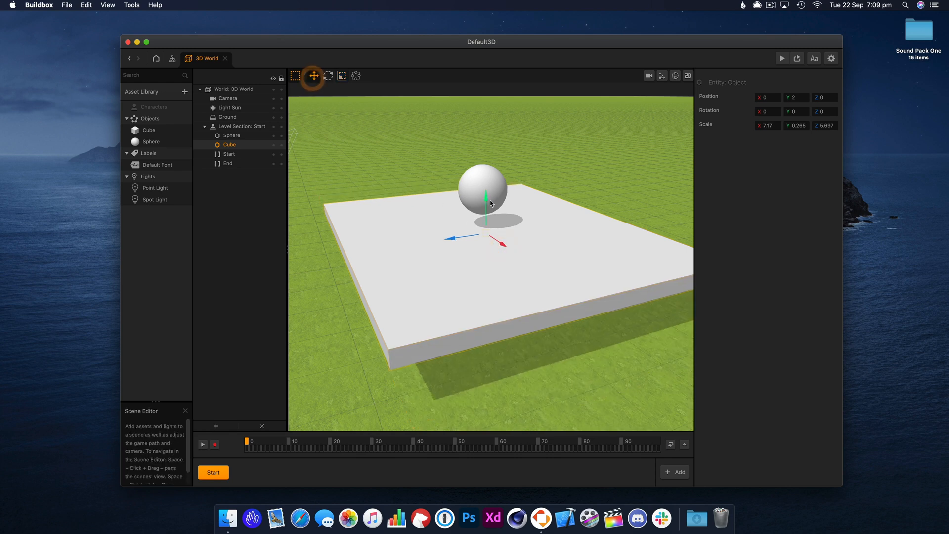
Step: Set the scene's Ground Type to No Ground
left_click(228, 117)
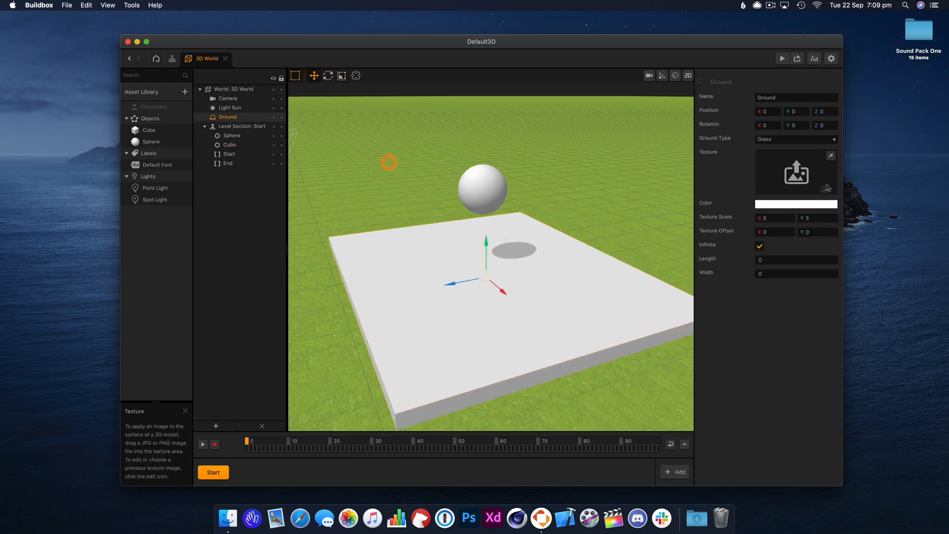
left_click(796, 139)
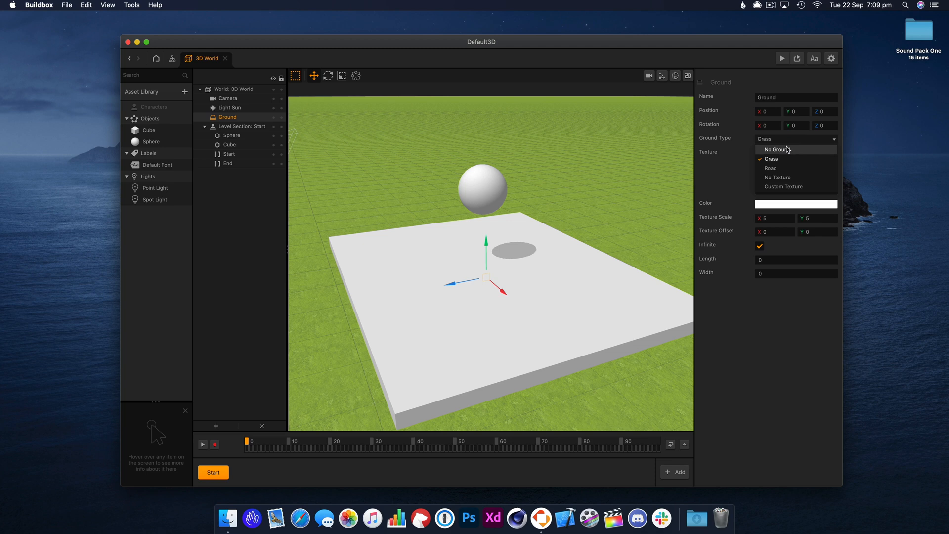
left_click(229, 145)
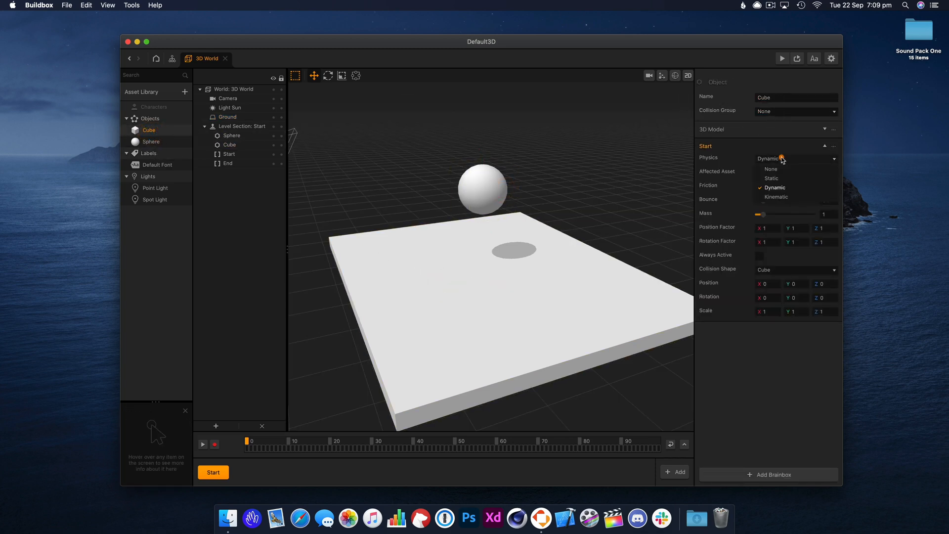
Step: Set the cube's physics to Static and reopen the shapes catalogue
left_click(771, 178)
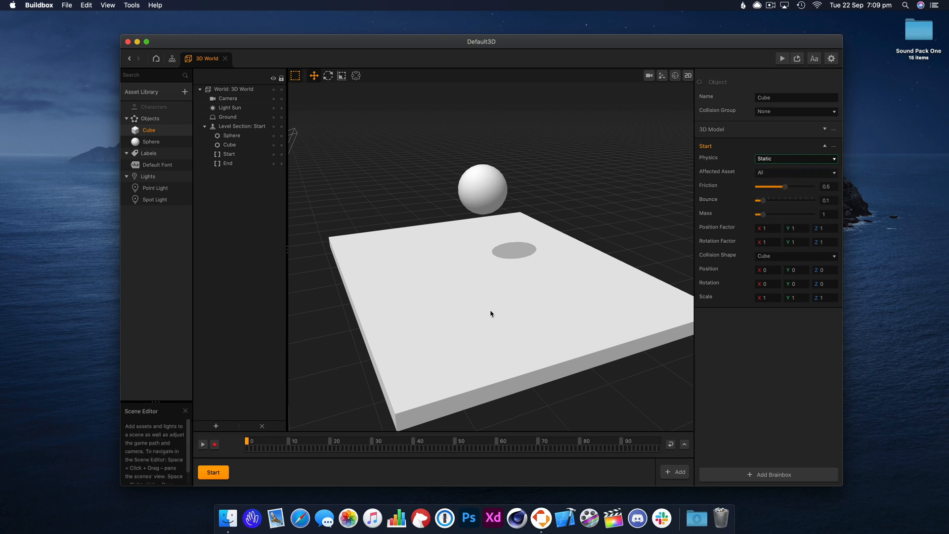
left_click(229, 144)
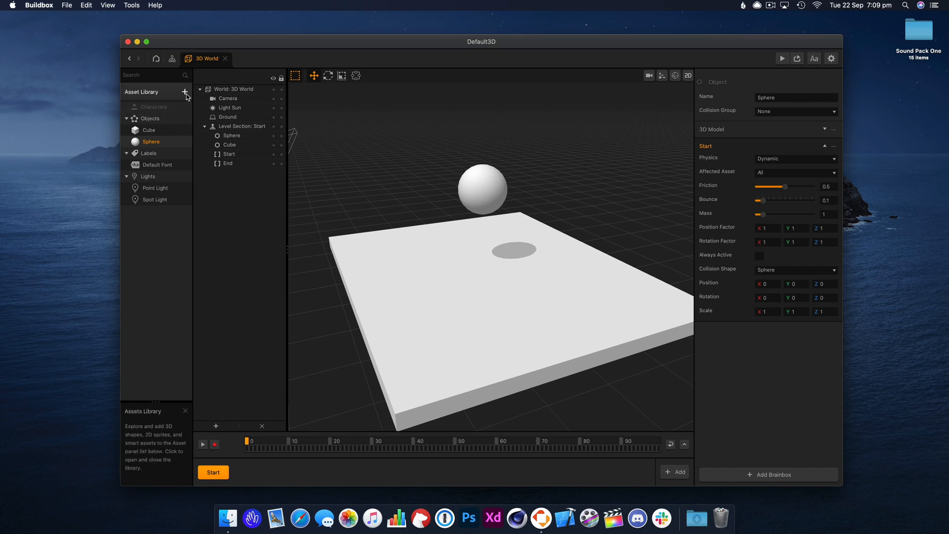
left_click(186, 92)
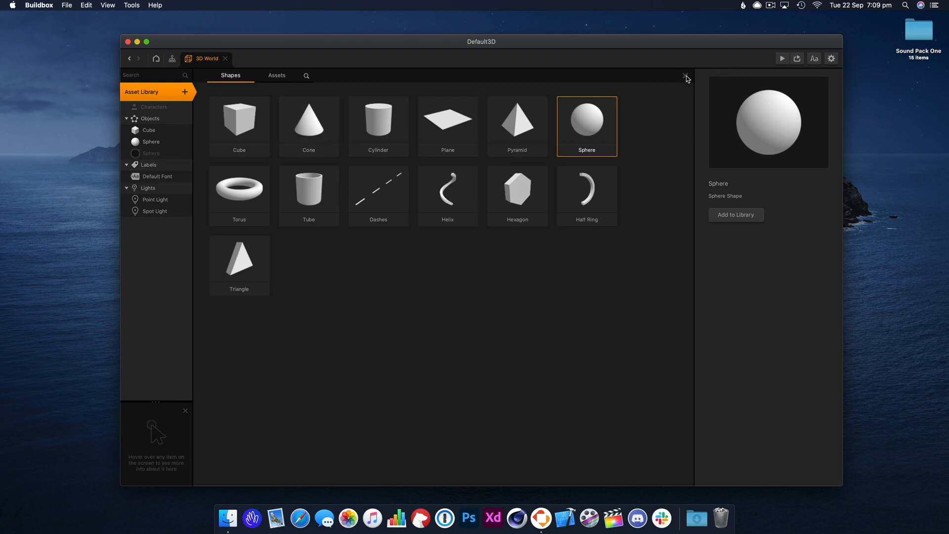
Step: Close the shapes catalogue and save the project as 'Explosion'
left_click(685, 79)
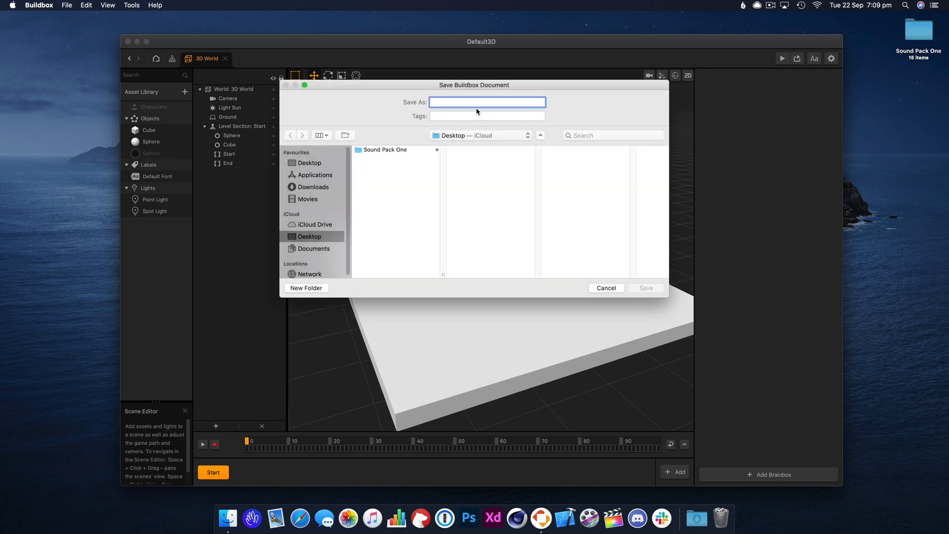
type("Explos")
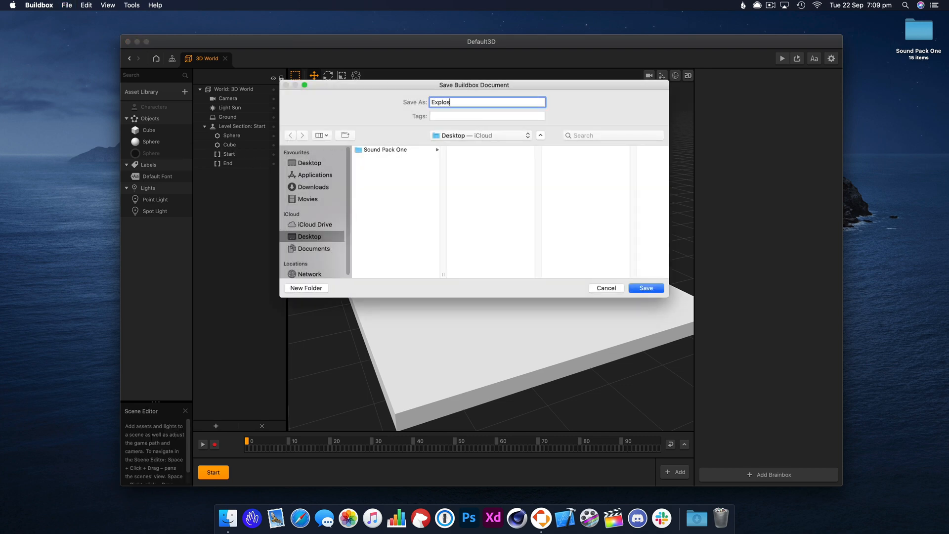
left_click(645, 288)
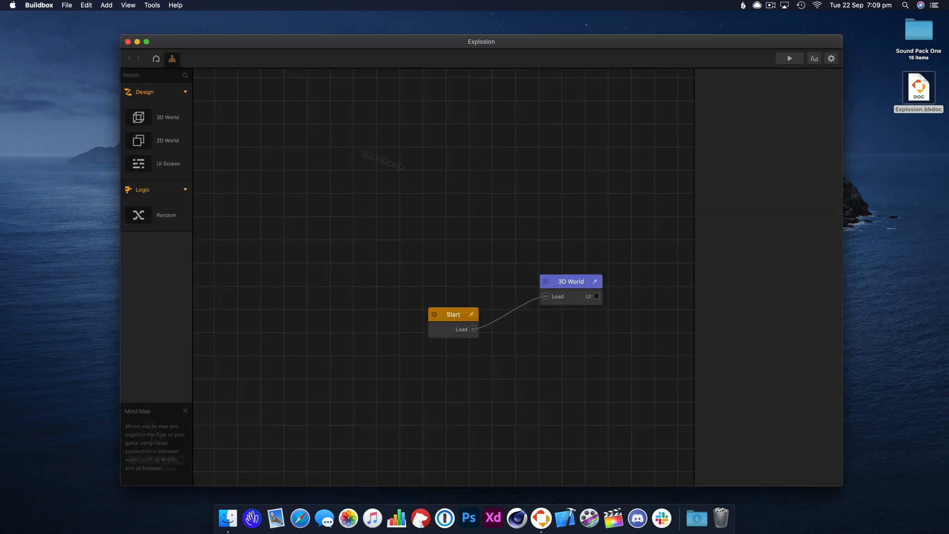
Step: Open the 3D World, add another Sphere asset and name it 'Debris'
double_click(569, 280)
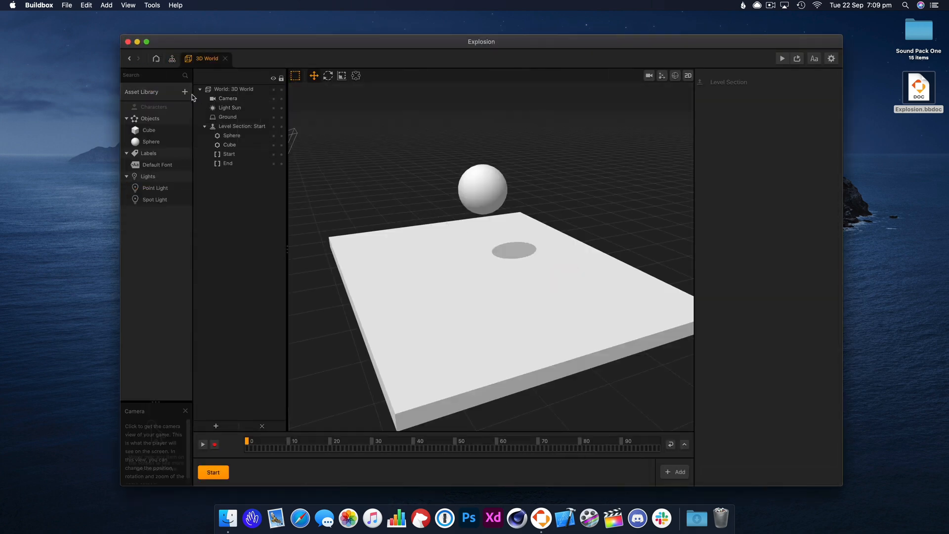
left_click(184, 91)
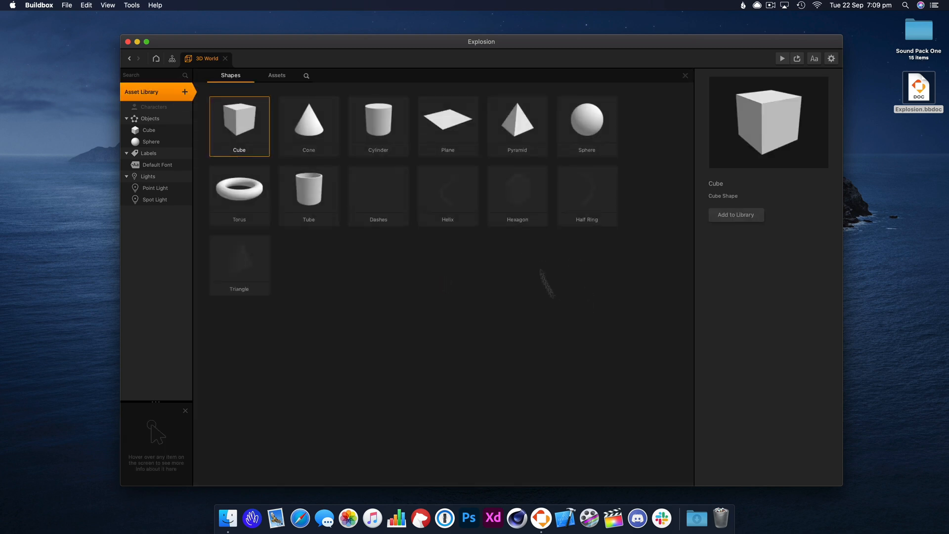
left_click(585, 126)
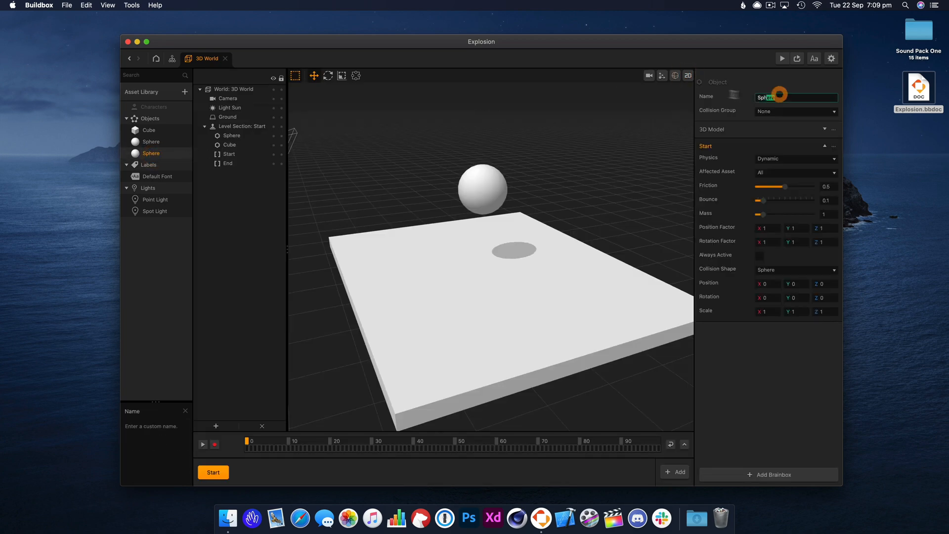
type("Debris")
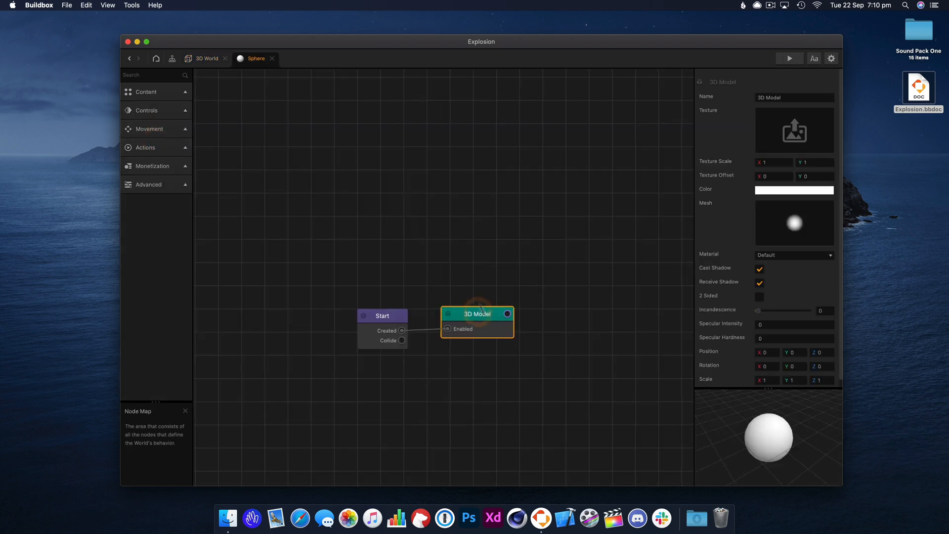
Step: Add Debris Explosion and Is Touched nodes, wiring Touched to Explode
left_click_drag(477, 313, 461, 265)
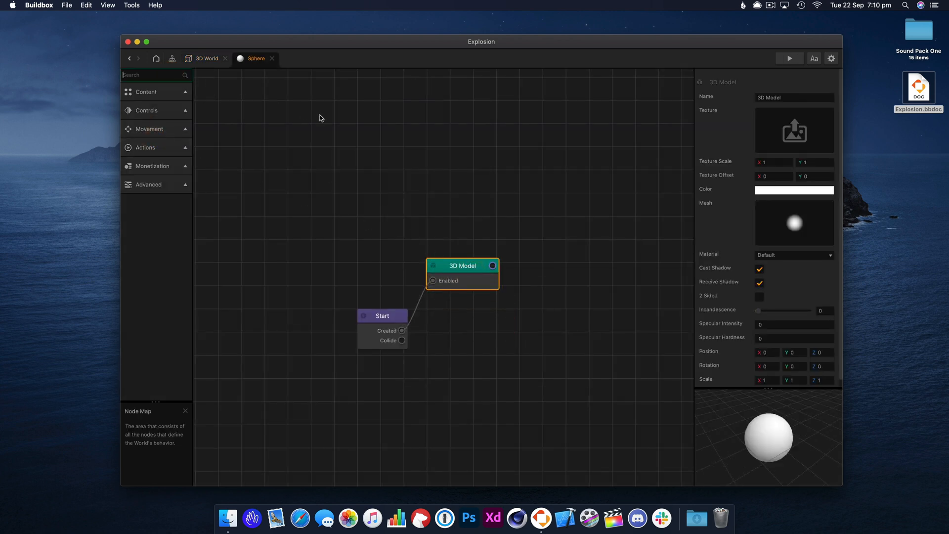
type("expl")
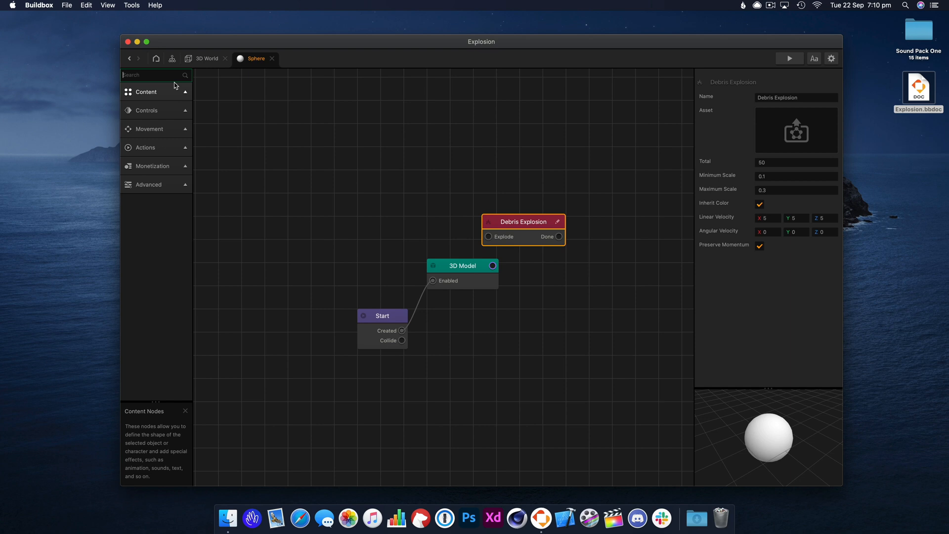
type("is")
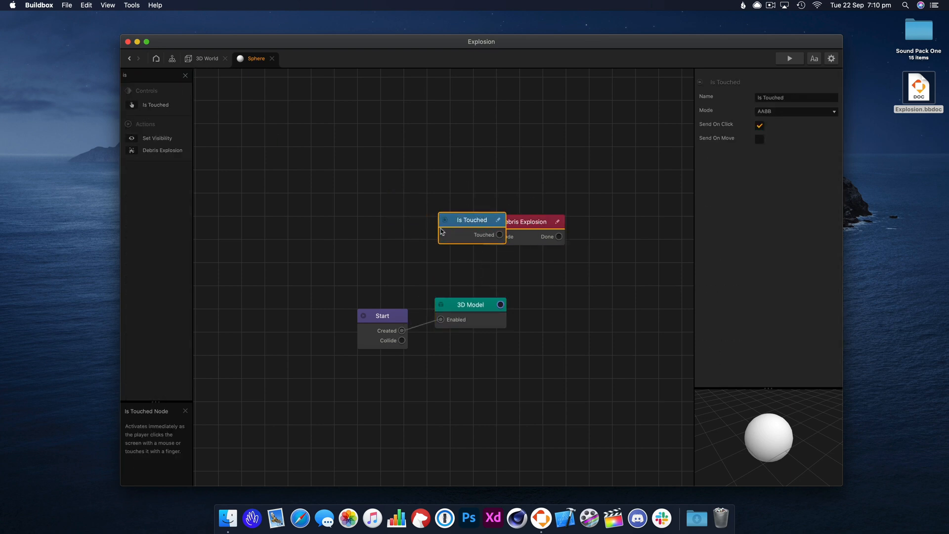
left_click_drag(472, 219, 448, 226)
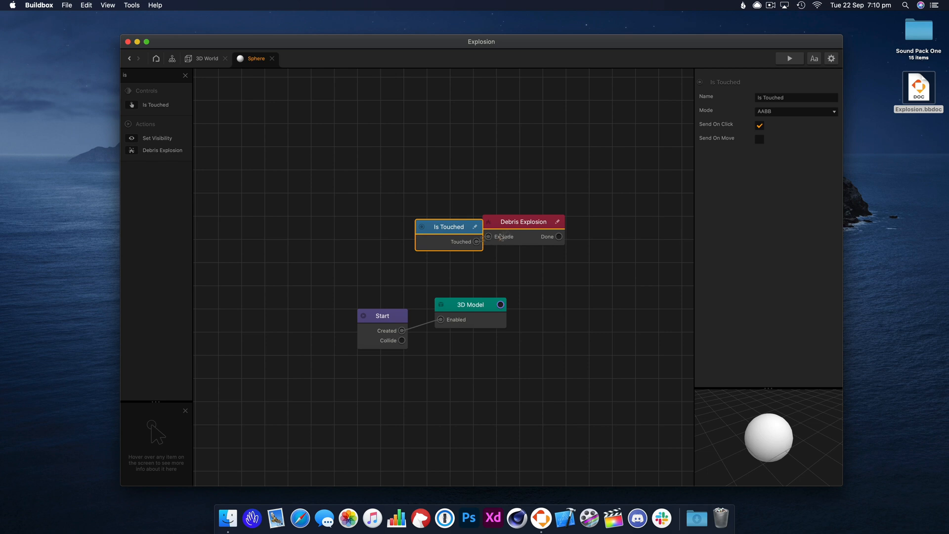
left_click(522, 221)
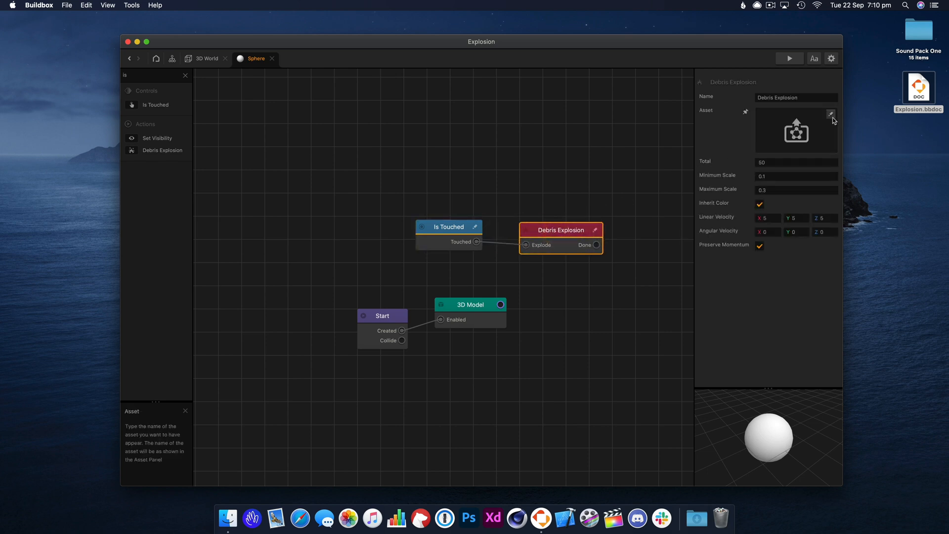
Step: Set the Debris object as the explosion's pieces
left_click(830, 114)
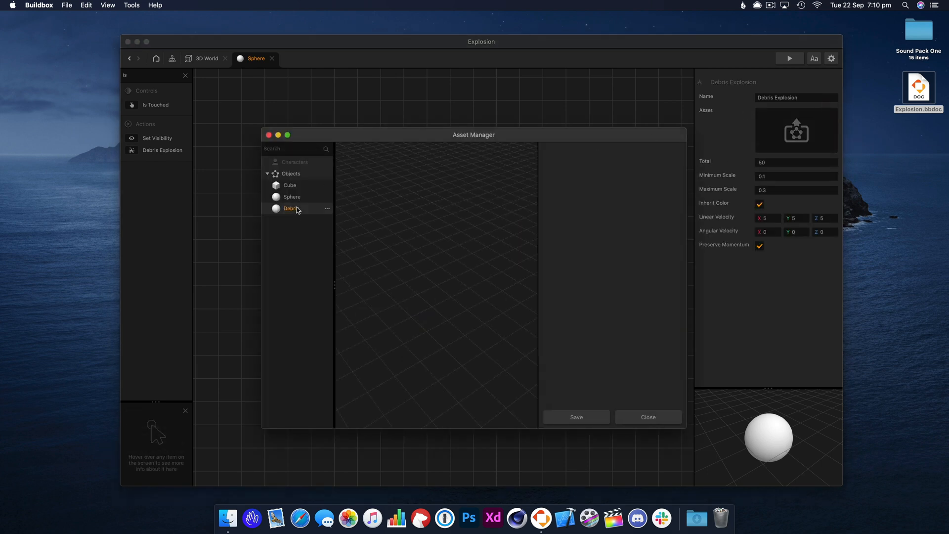
left_click(291, 208)
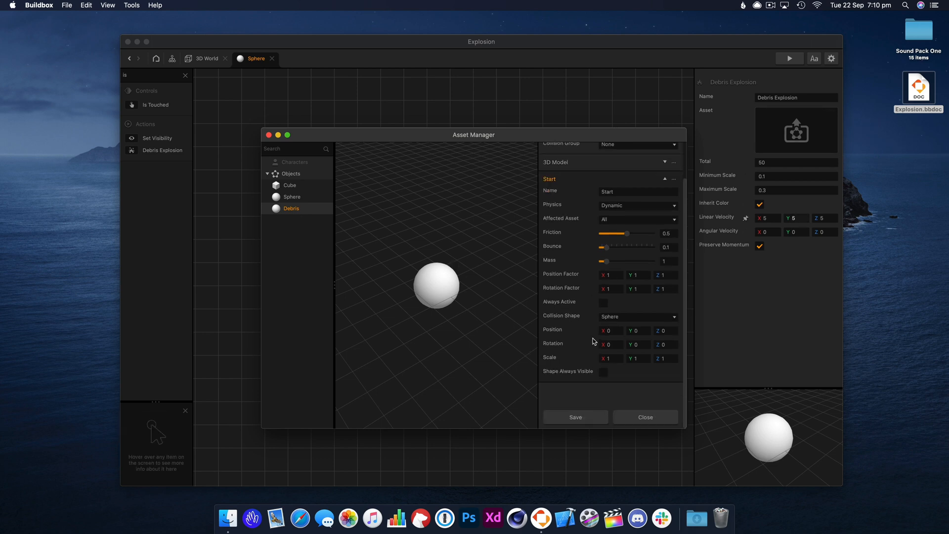
left_click(644, 417)
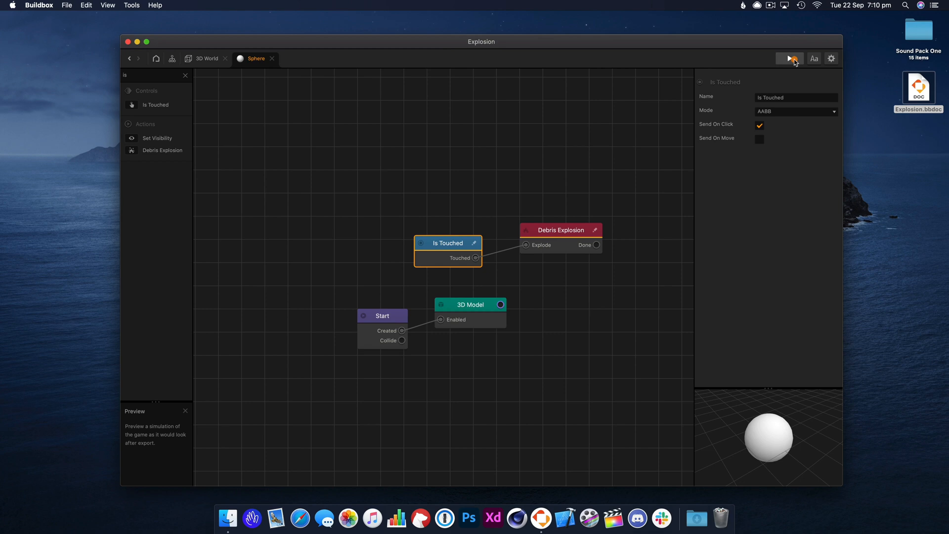
Step: Preview the burst, then add a Remove node after Debris Explosion finishes
left_click(789, 59)
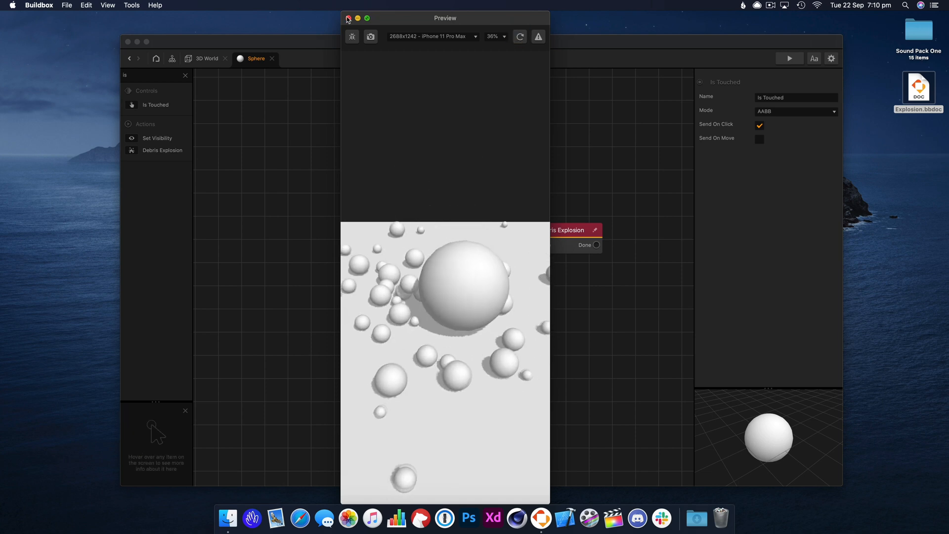
left_click(348, 18)
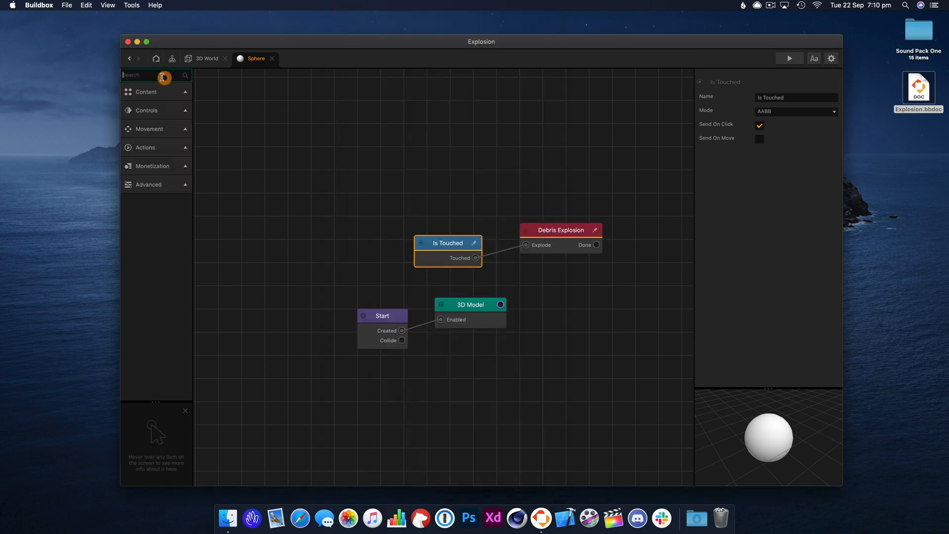
type("remo")
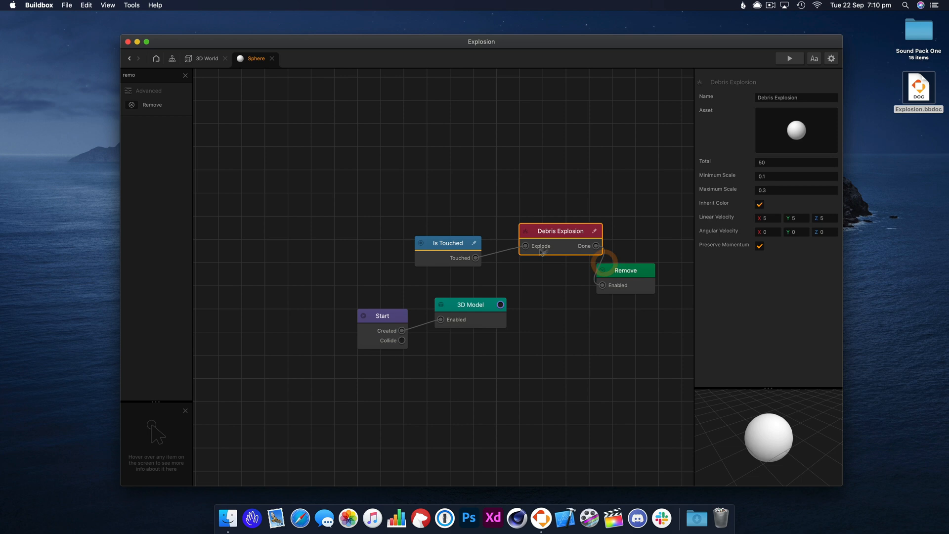
left_click_drag(560, 230, 543, 244)
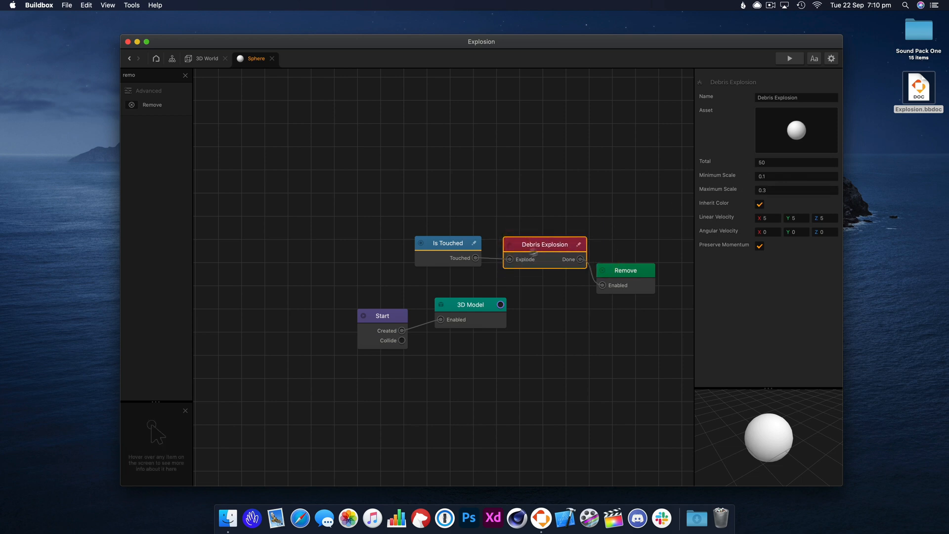
left_click(468, 304)
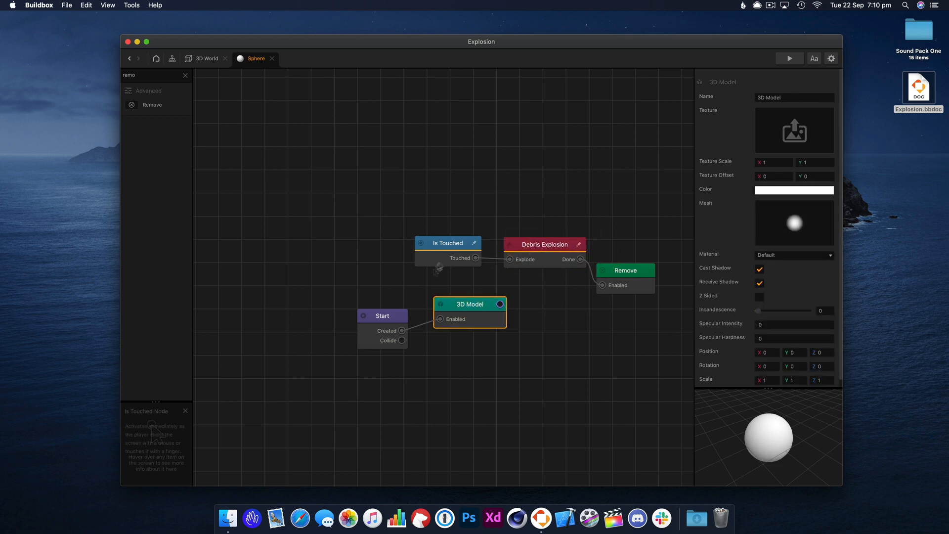
left_click(794, 190)
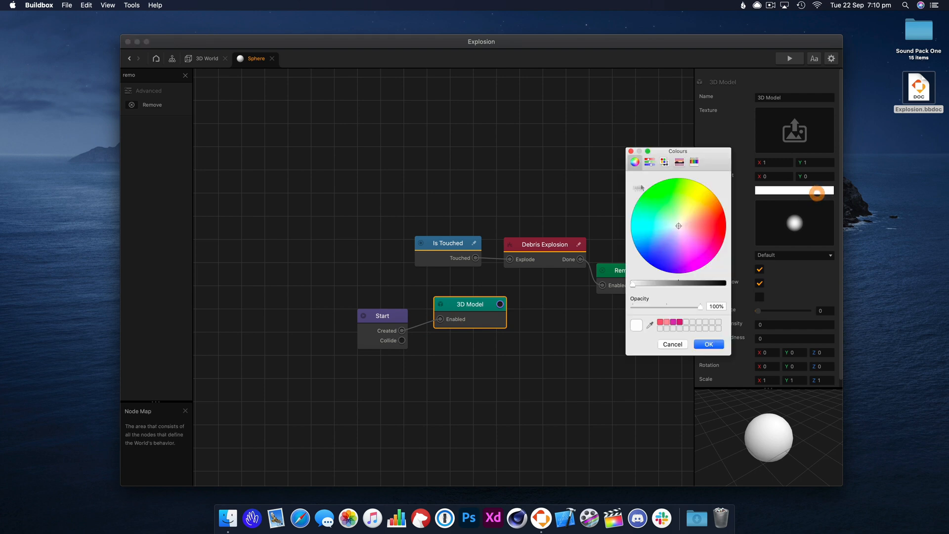
Step: Set the sphere's 3D Model colour to orange and preview the explosion
left_click(710, 199)
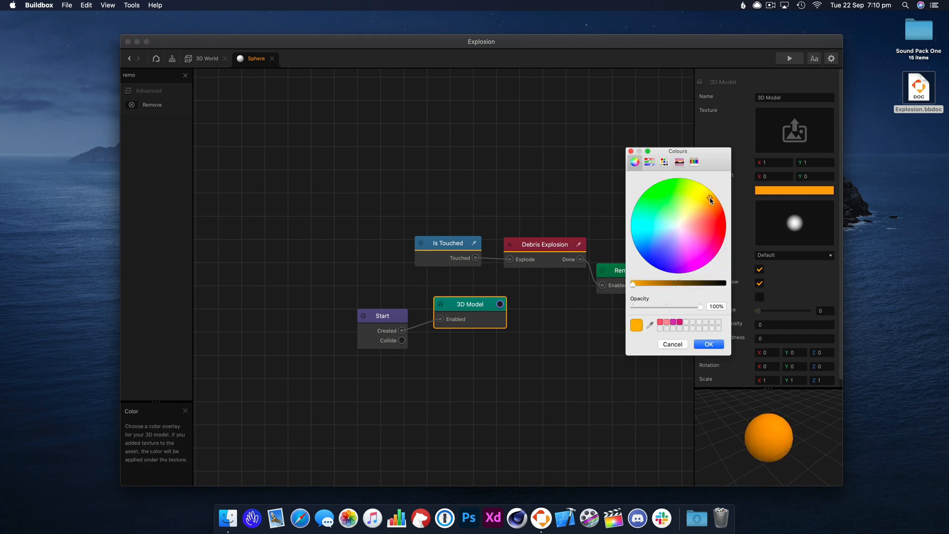
left_click(708, 344)
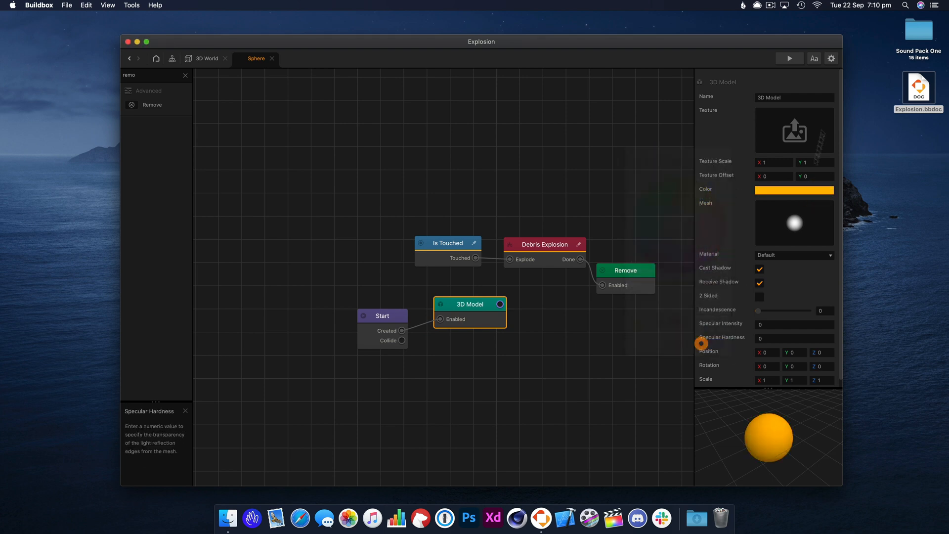
left_click(789, 58)
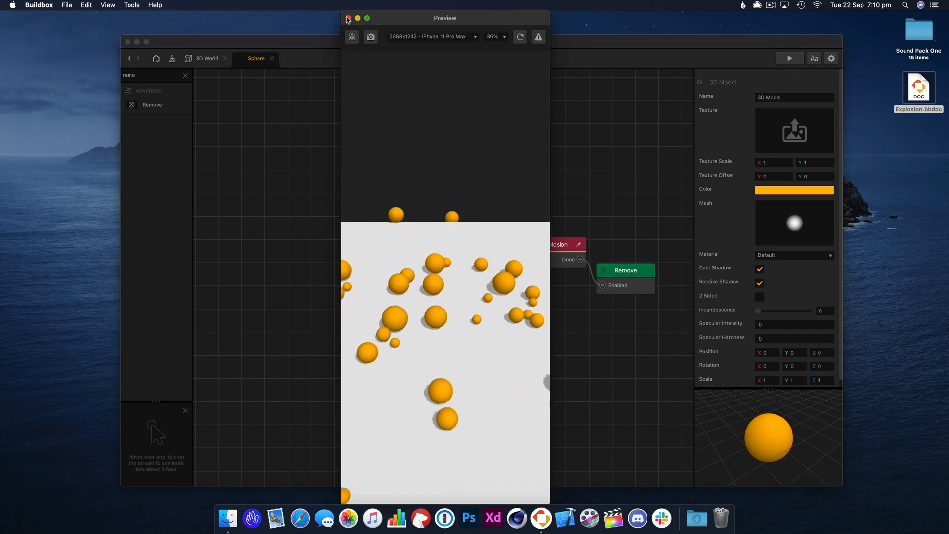
left_click(348, 18)
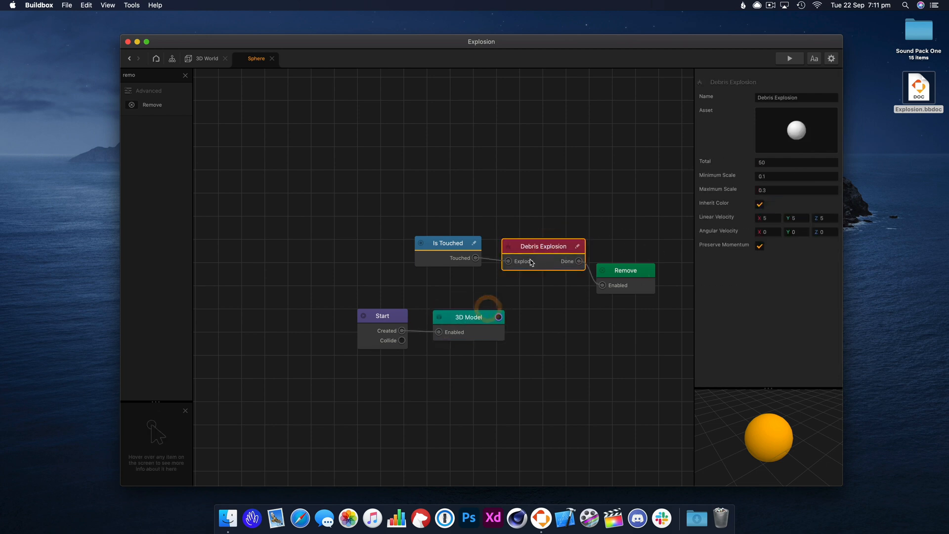
Step: Uncheck Inherit Color on Debris Explosion, preview again, and return to 3D World
left_click(759, 203)
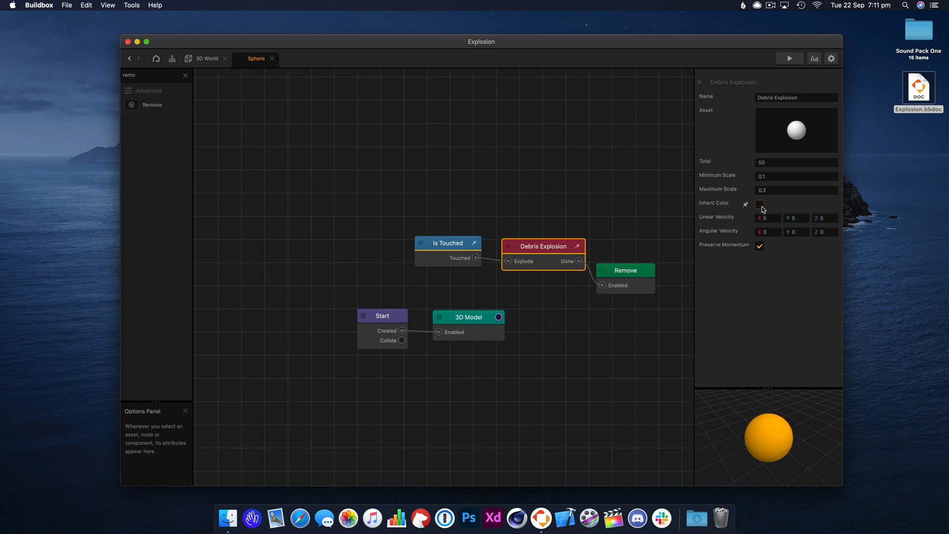
left_click(789, 59)
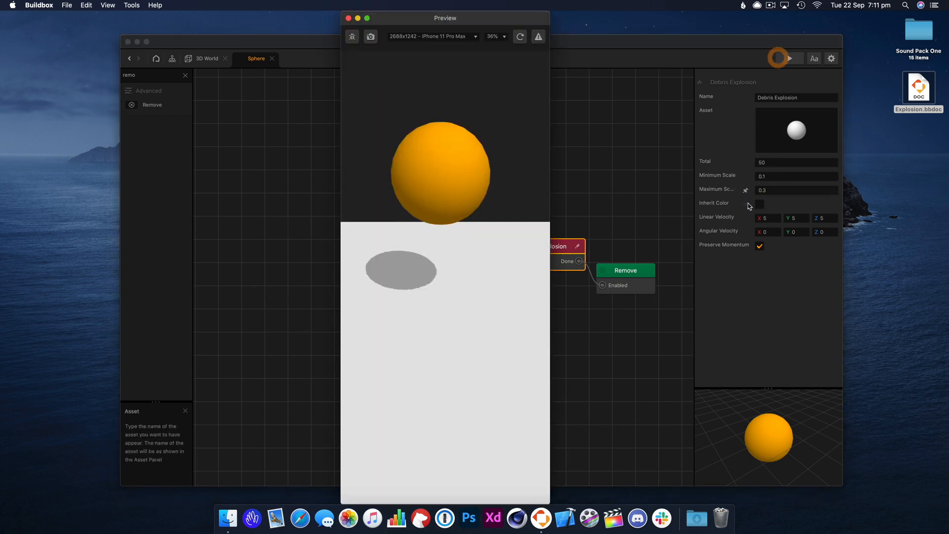
left_click(789, 58)
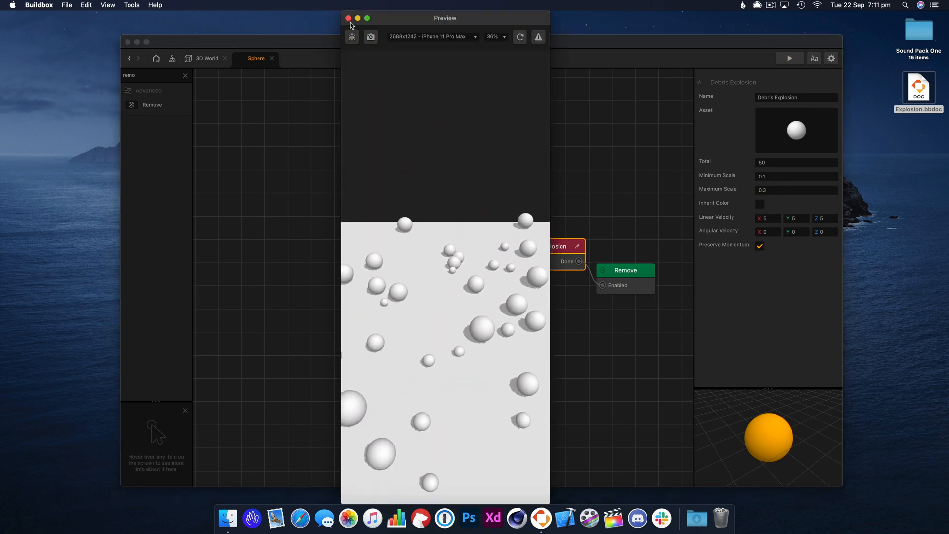
left_click(348, 18)
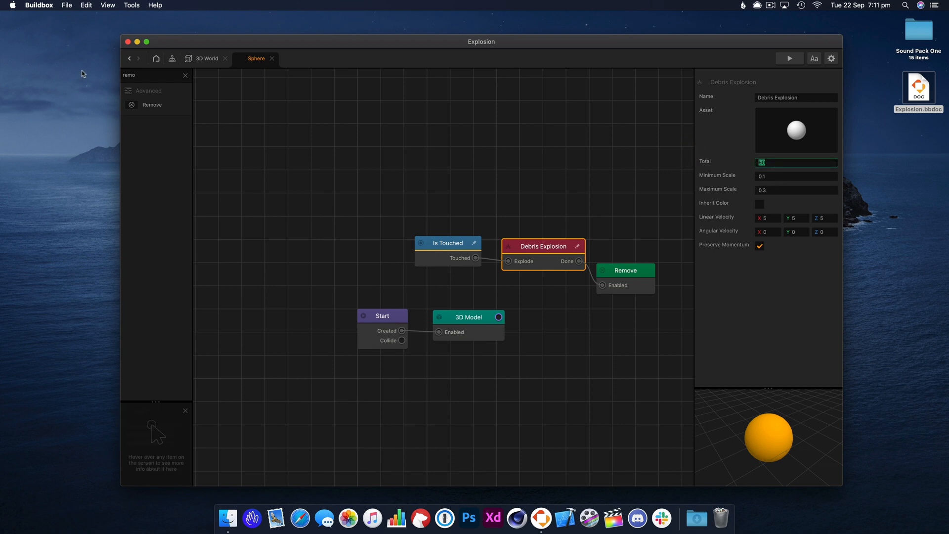
left_click(207, 59)
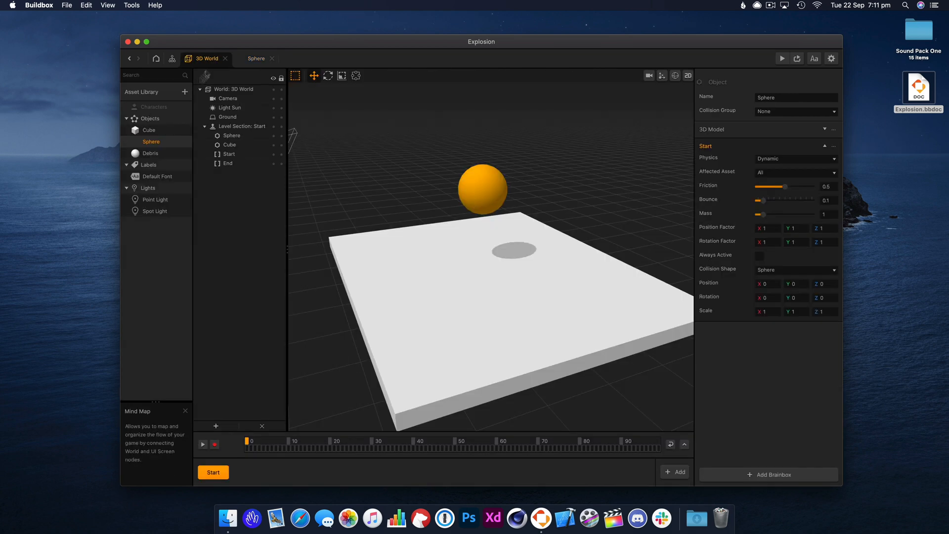
Step: Set the Debris asset's 3D Model colour to yellow, then return to the Sphere graph
left_click(151, 153)
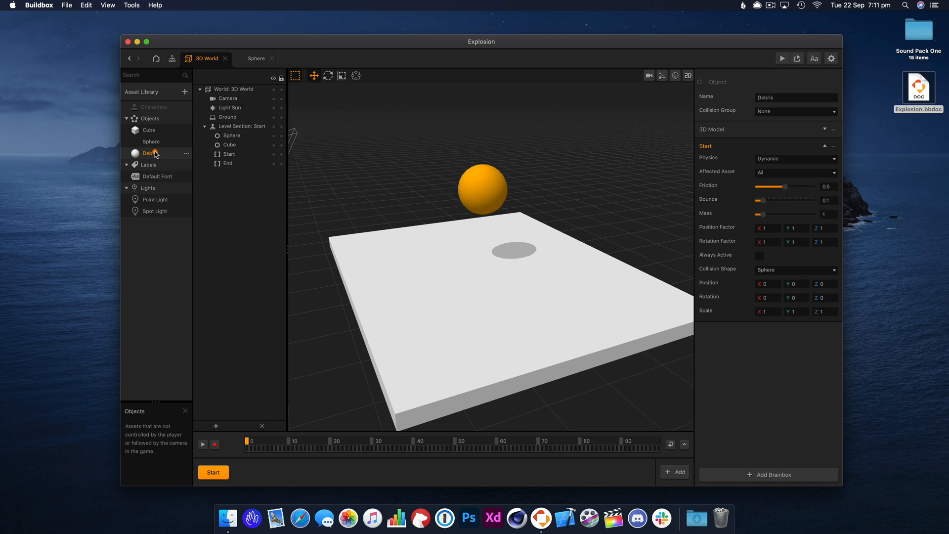
double_click(149, 153)
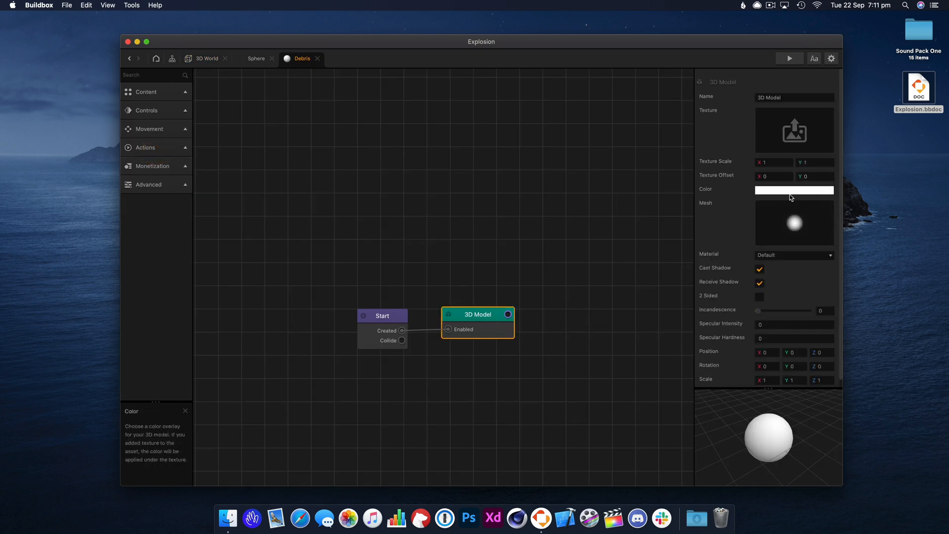
left_click(794, 190)
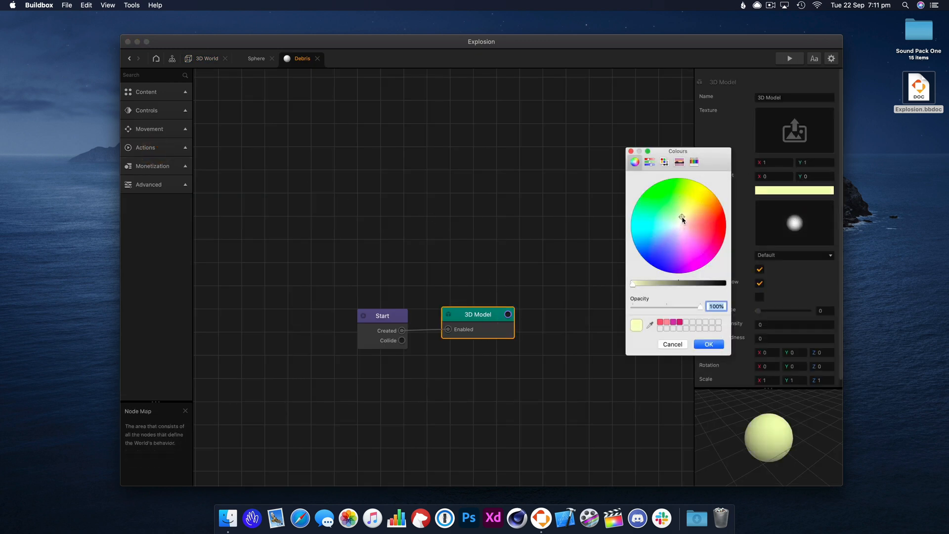
left_click(687, 215)
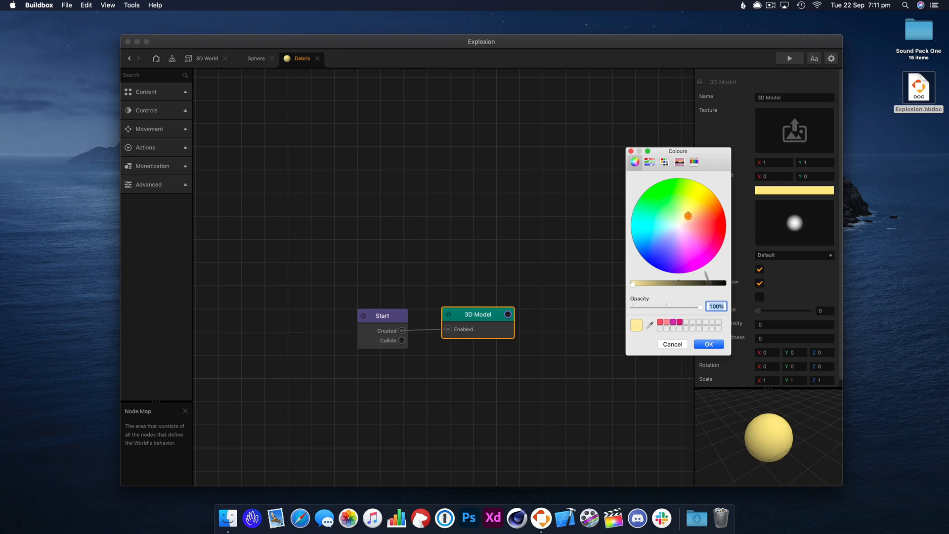
left_click(707, 344)
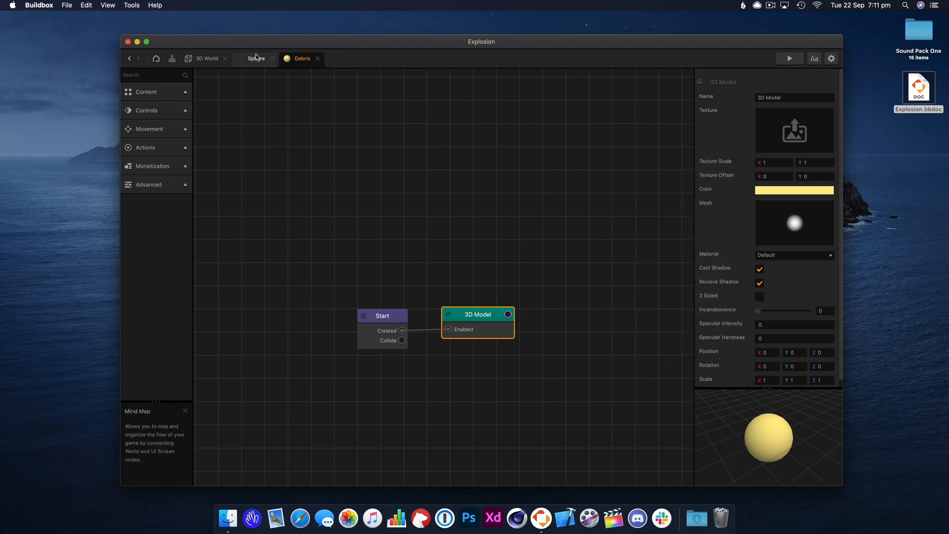
left_click(256, 58)
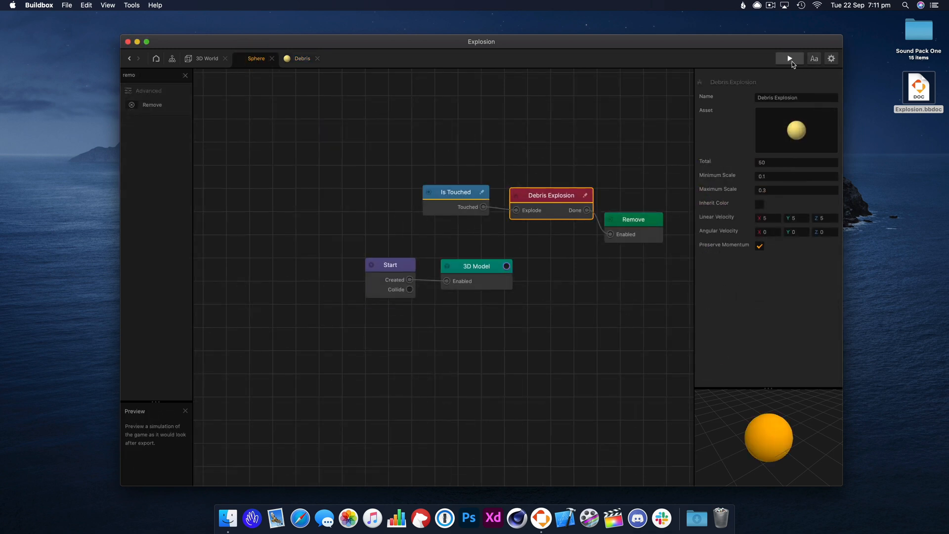
Step: Preview the yellow debris burst, then search 'so' for a Sound node
left_click(789, 59)
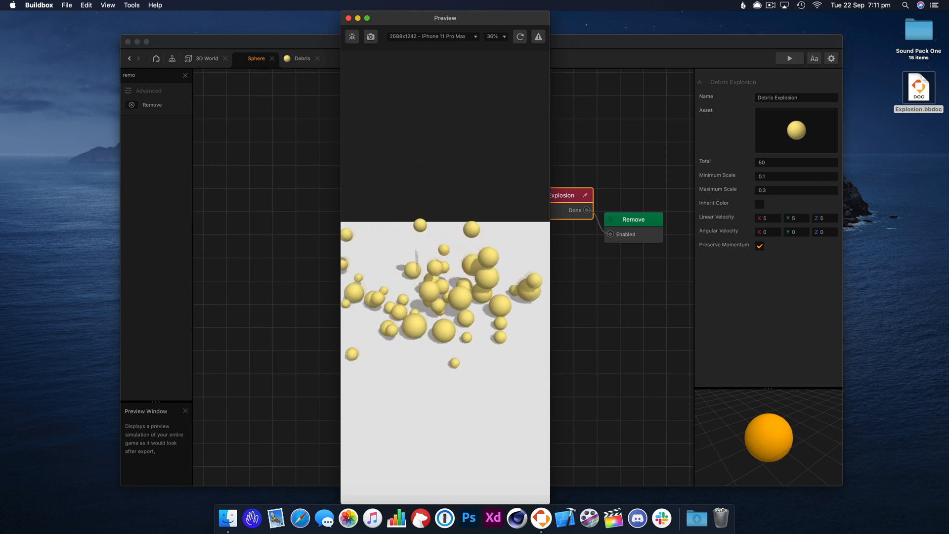
left_click(349, 18)
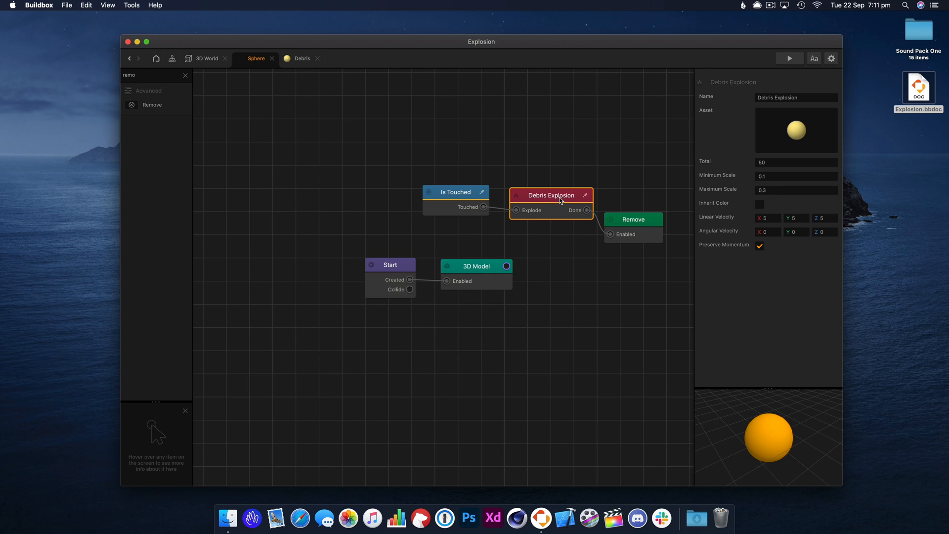
type("soun")
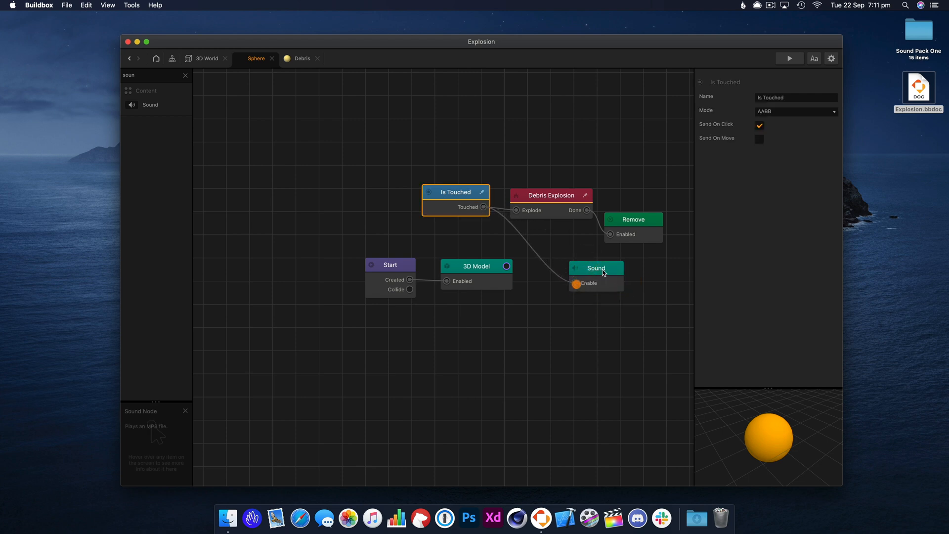
Step: Assign Pipop.mp3 to the Sound node and preview the pop on touch
left_click(594, 274)
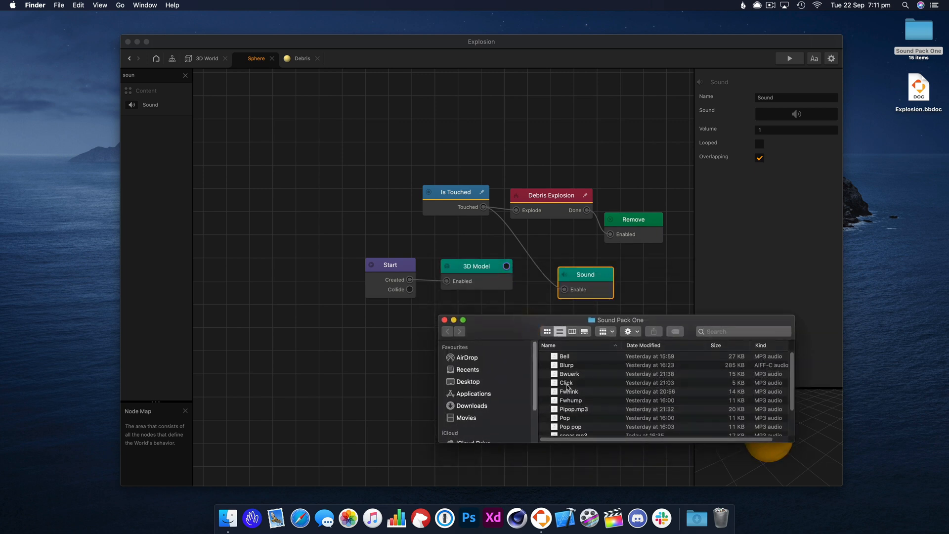
mouse_move(580, 412)
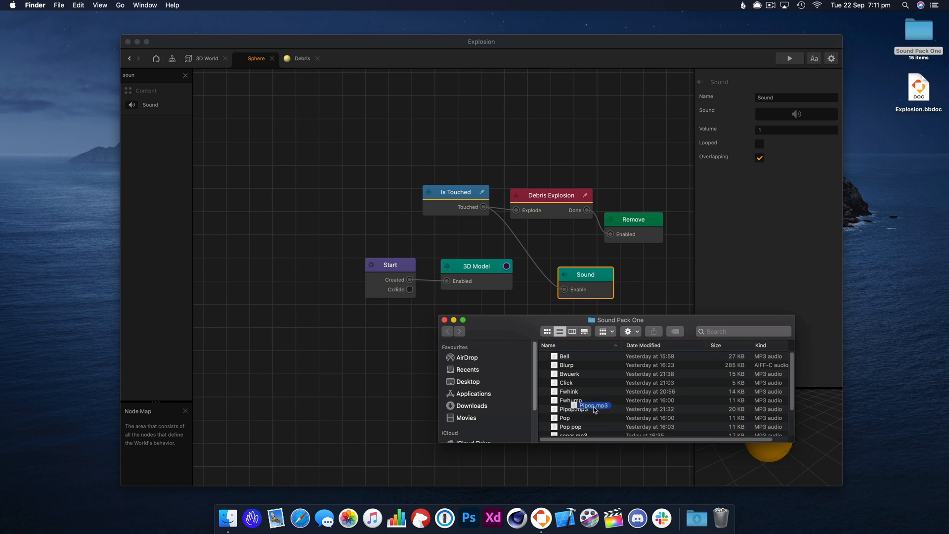
left_click_drag(593, 405, 793, 117)
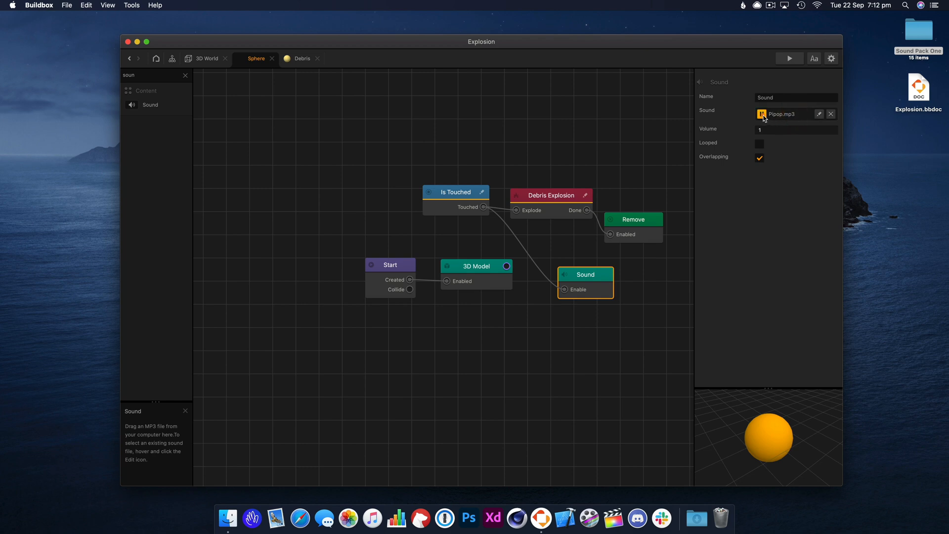
left_click(788, 58)
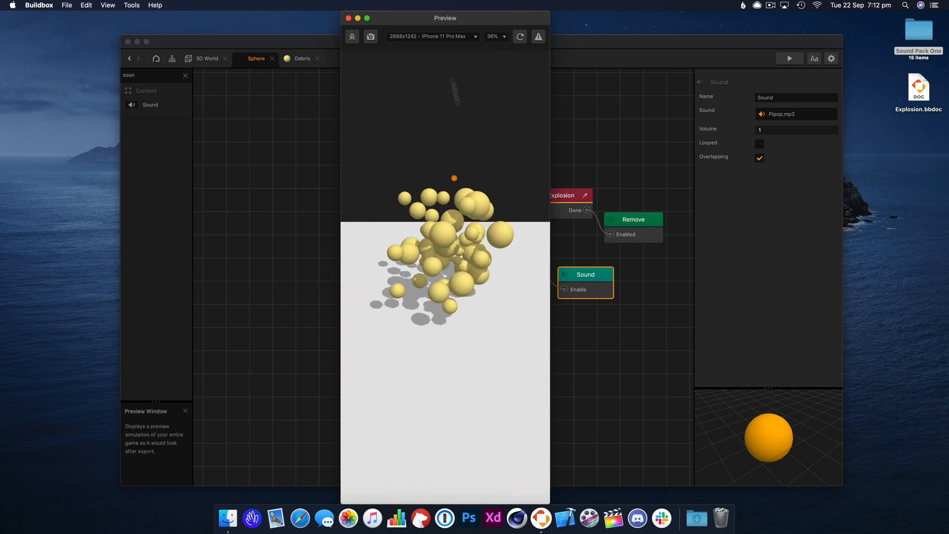
left_click(348, 18)
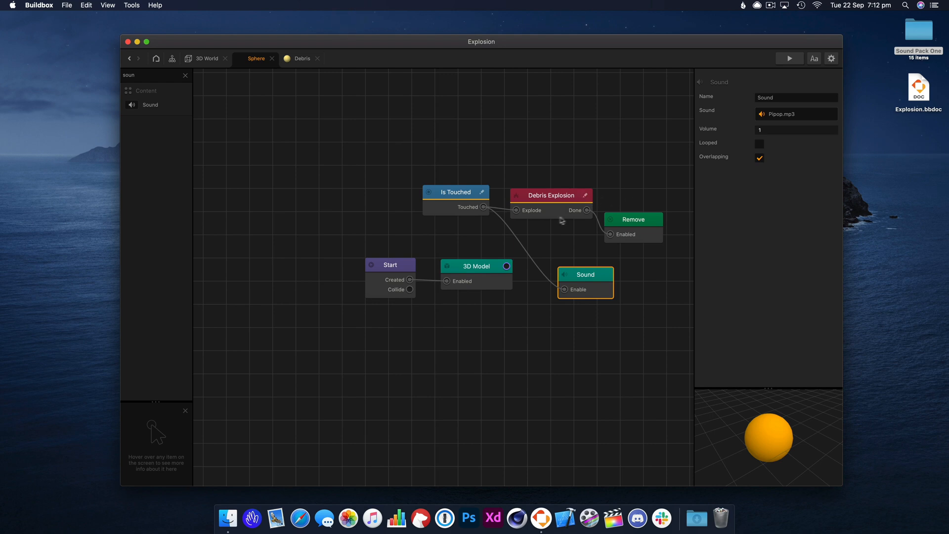
left_click(550, 195)
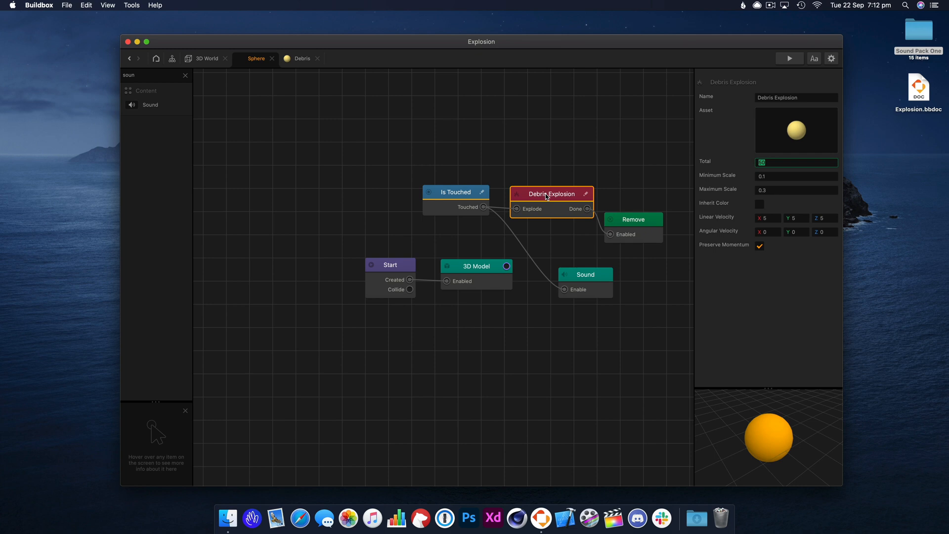
Step: Set Debris Explosion to Total 20, scale 0.2 to 0.3, and test in previews
left_click(796, 190)
type("1")
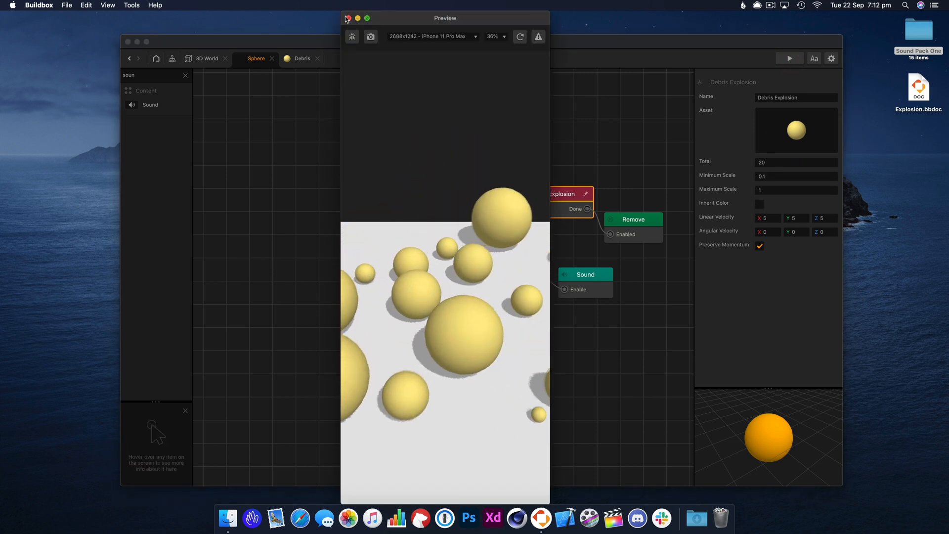
left_click(347, 18)
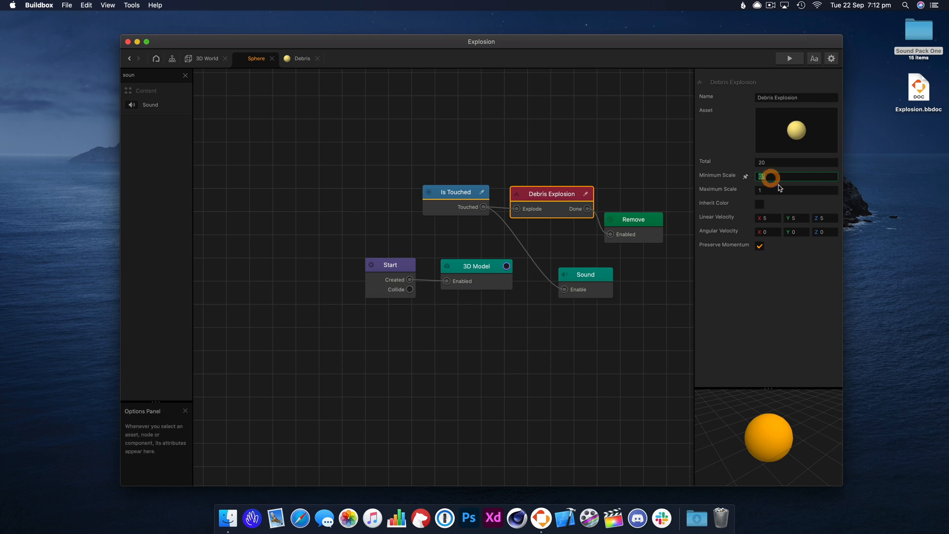
left_click(796, 189)
type("0.3")
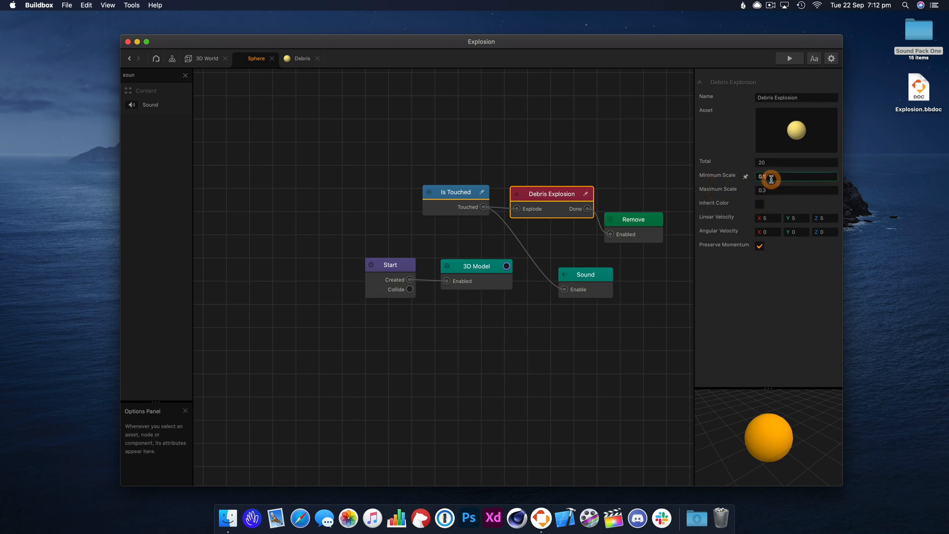
left_click(790, 58)
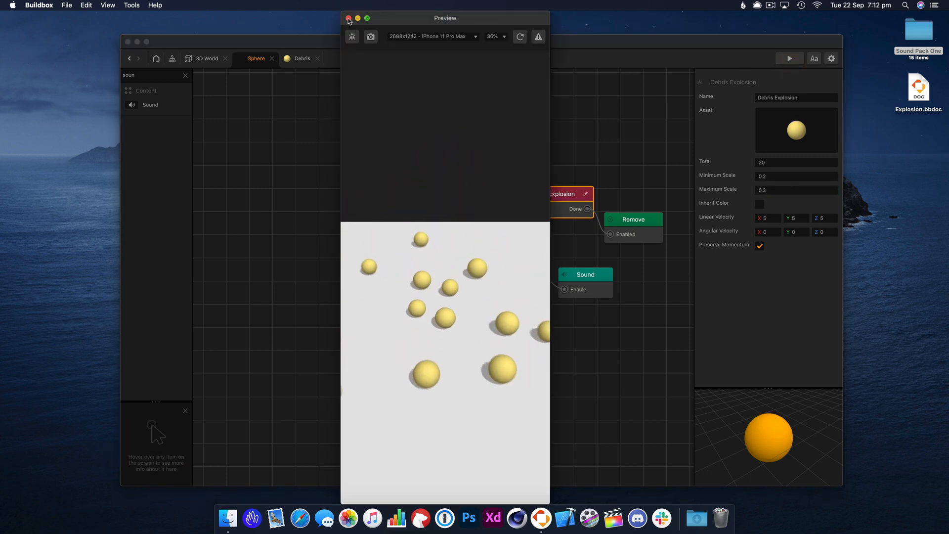
left_click(349, 18)
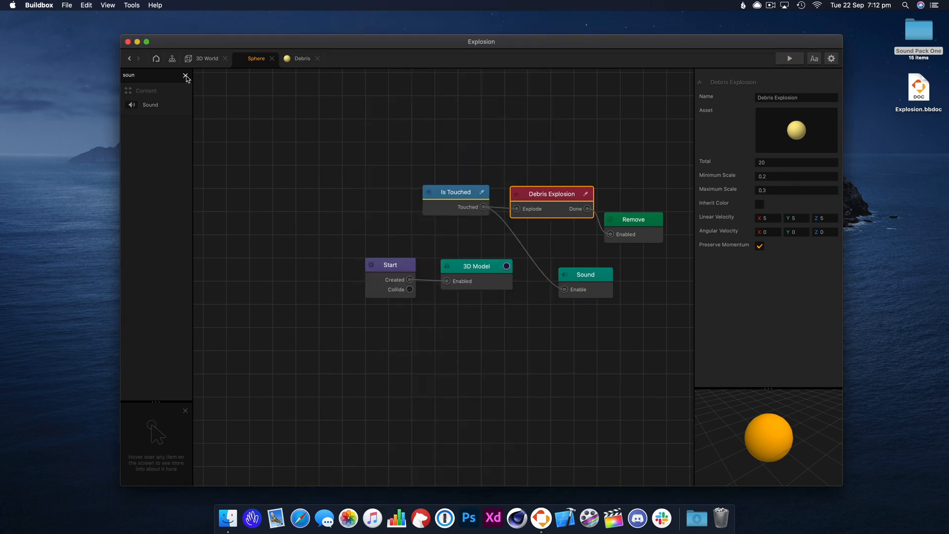
Step: Search for 'spawn' and add a Spawn node to the Sphere's node map
left_click(186, 75)
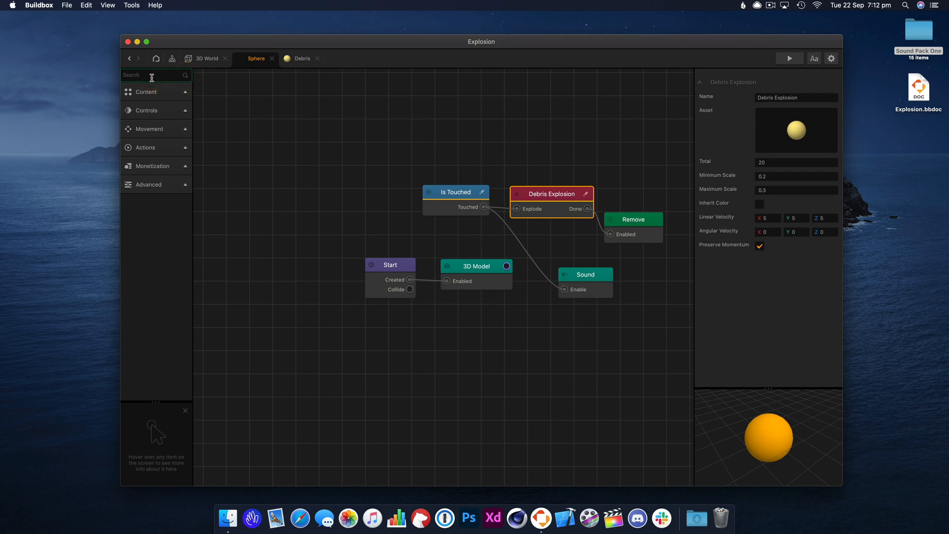
type("s")
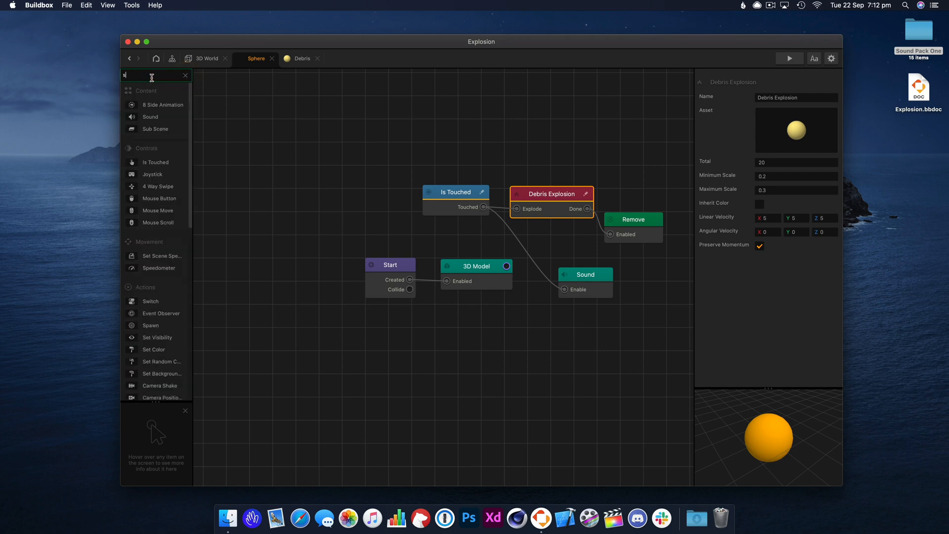
type("pawn")
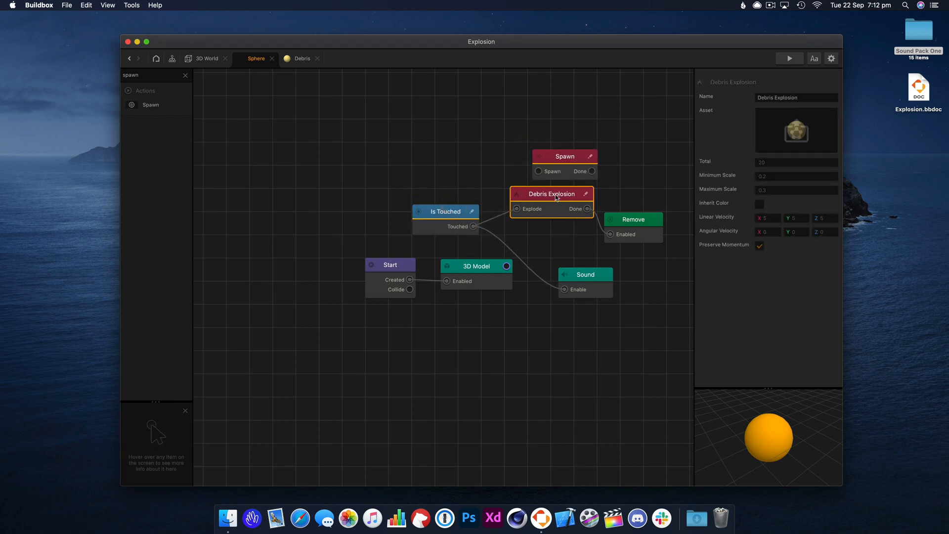
left_click(440, 208)
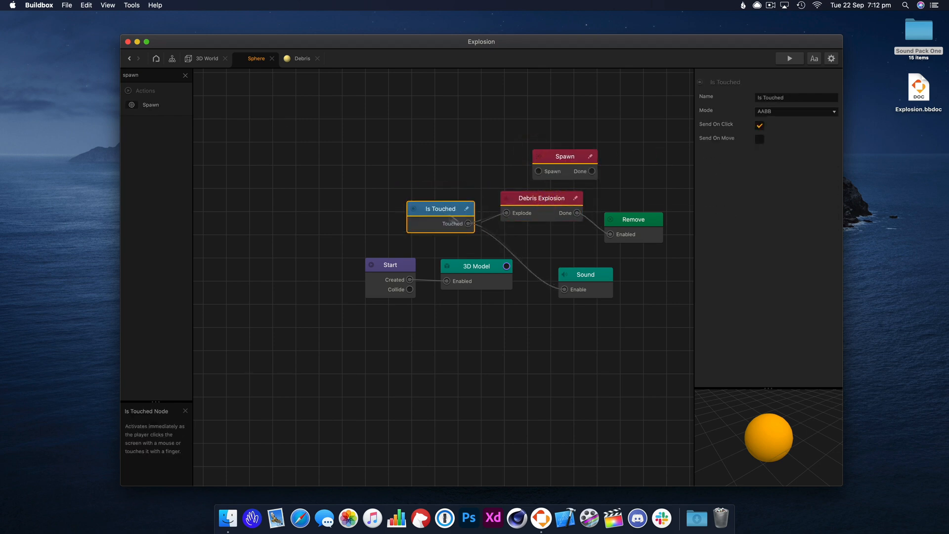
Step: Link Debris Explosion's Done to Spawn, set its asset to Sphere, and preview
left_click(540, 198)
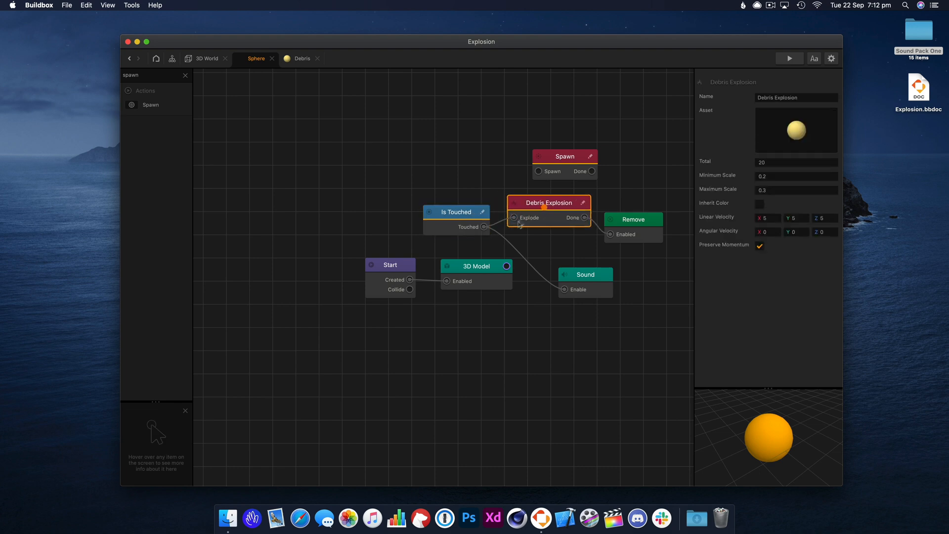
left_click(456, 211)
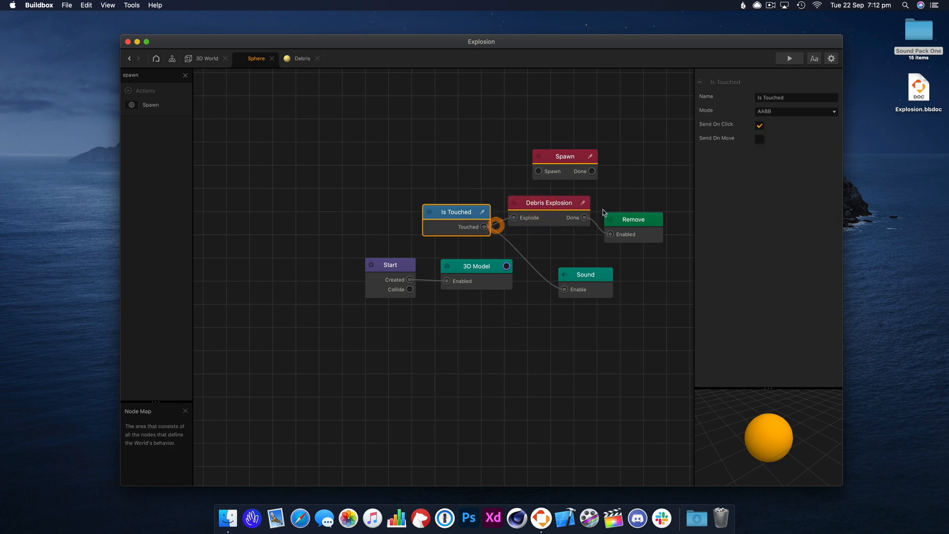
left_click(547, 202)
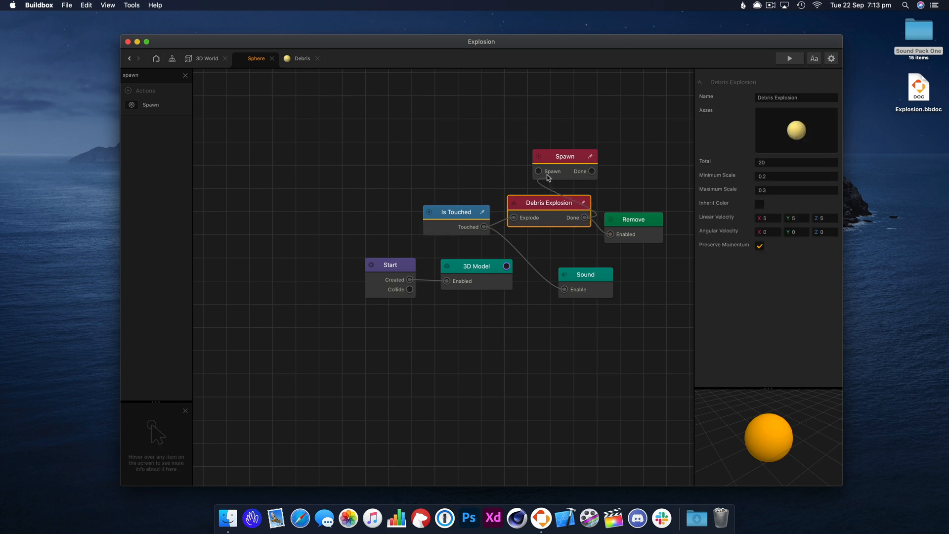
left_click_drag(564, 156, 626, 121)
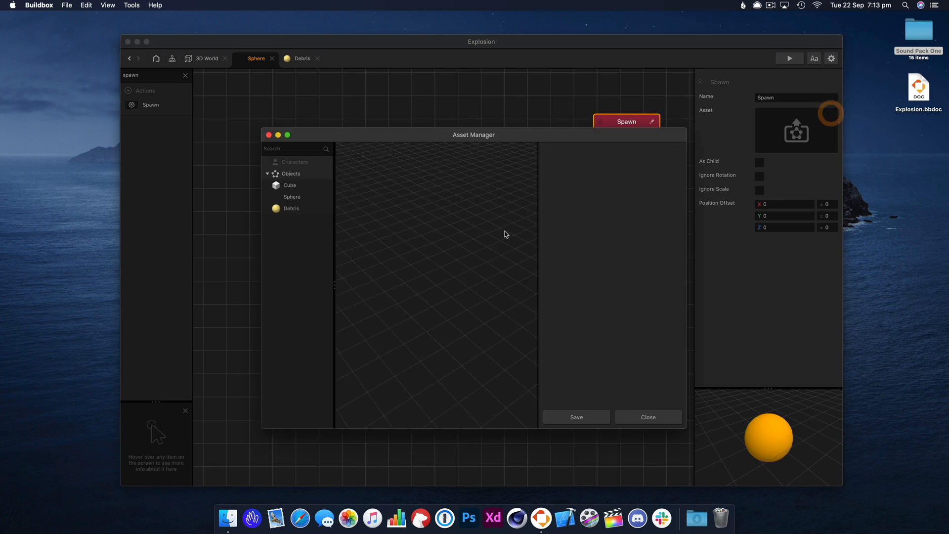
left_click(291, 196)
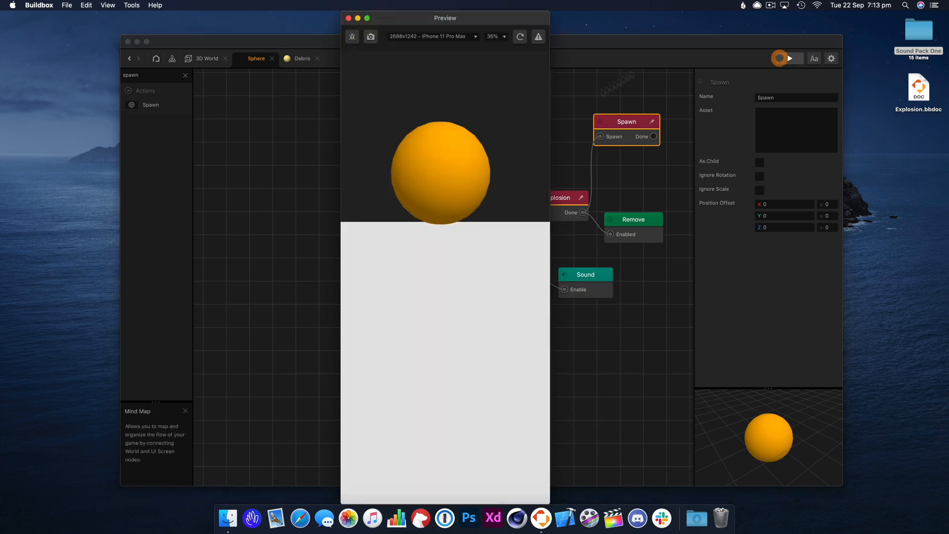
left_click(789, 59)
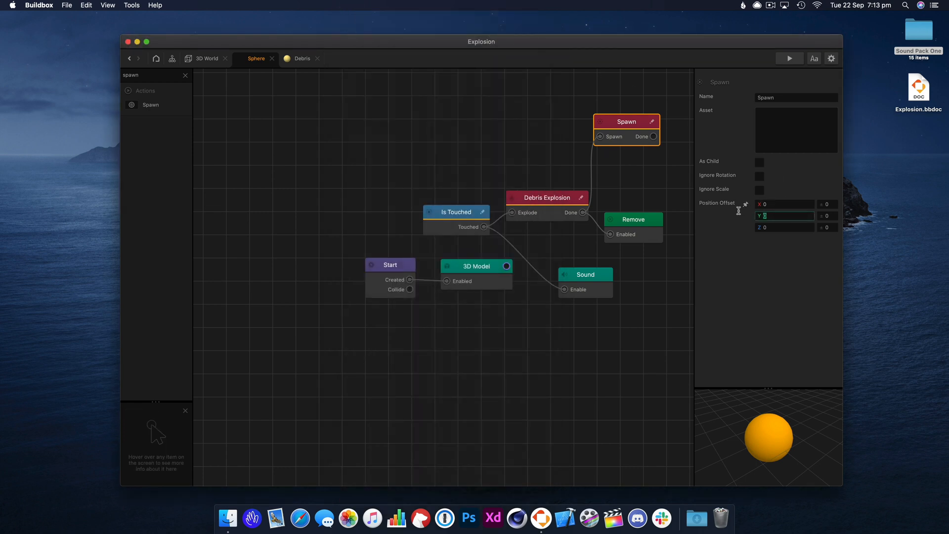
Step: Set the Spawn node's Position Offset Y to 10 and check it in a preview
type("10")
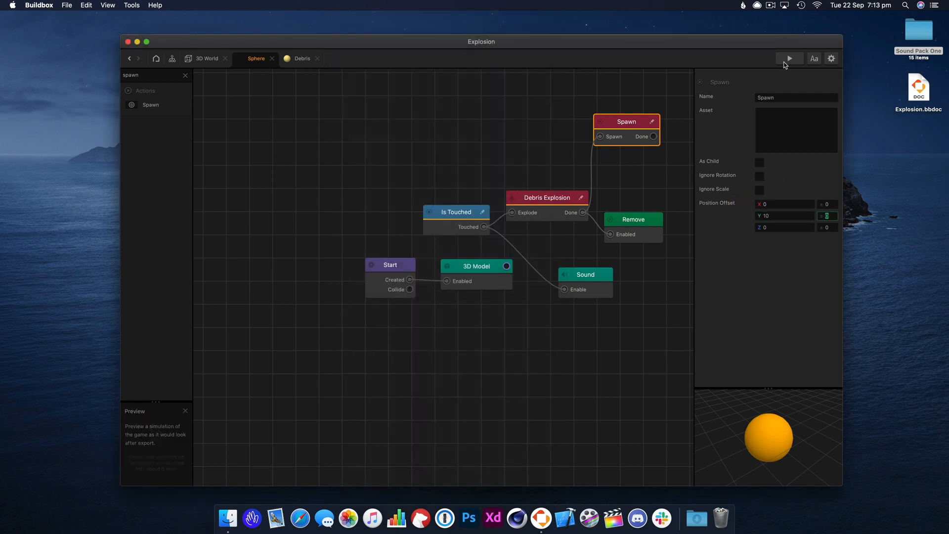
type("102")
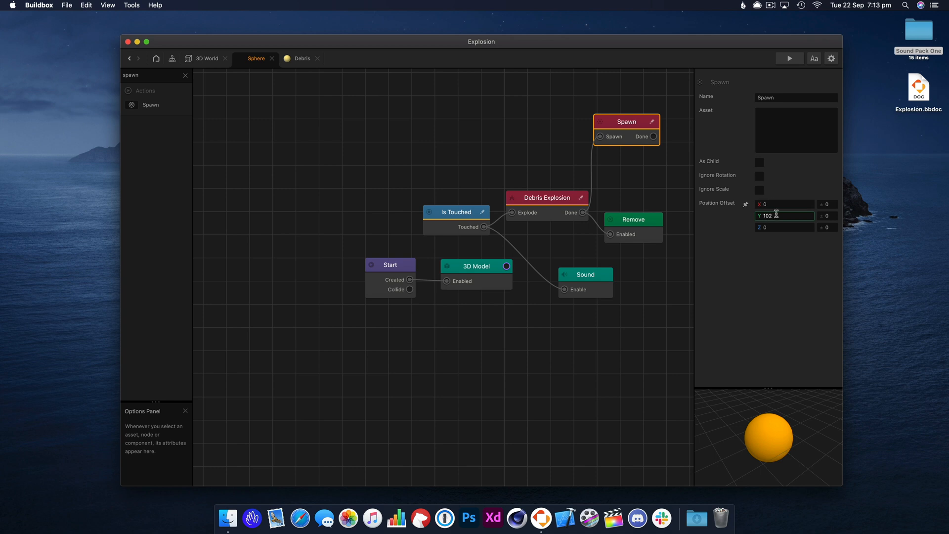
left_click(789, 58)
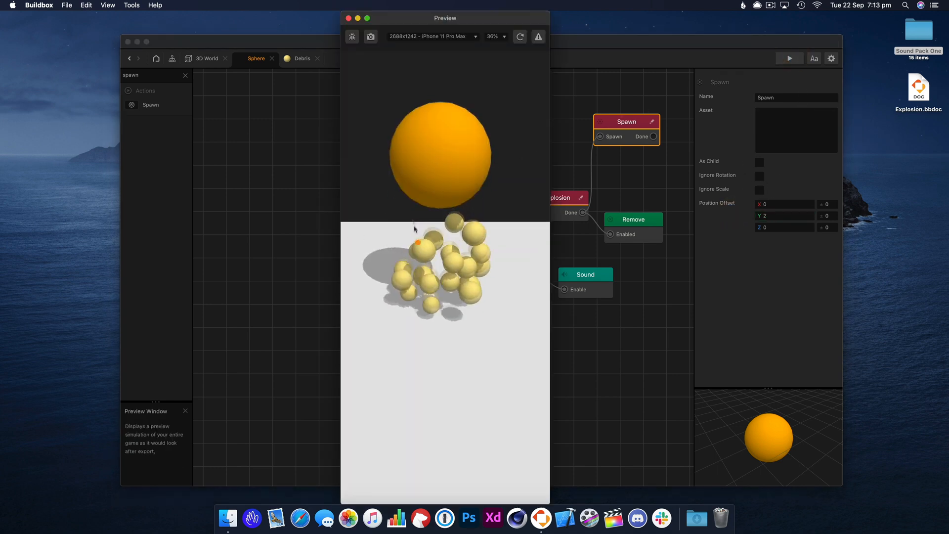
left_click(784, 215)
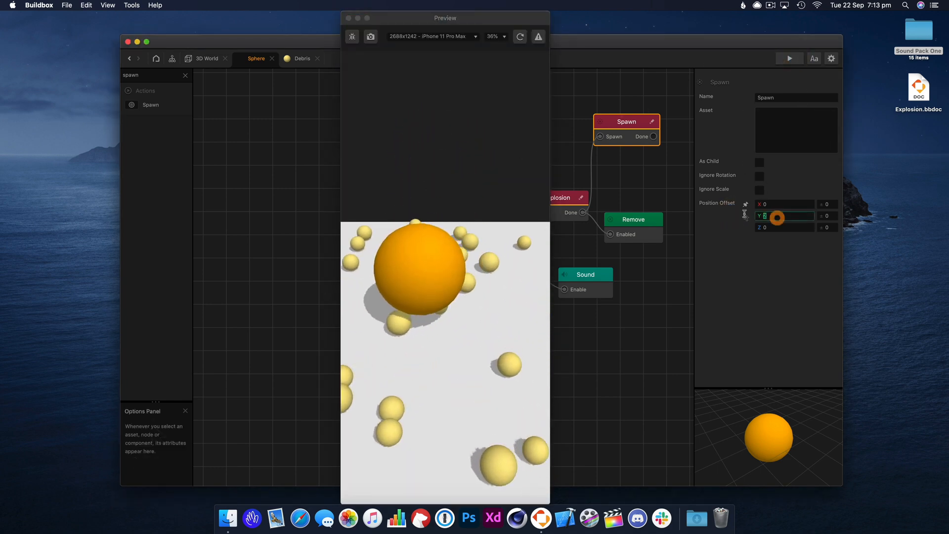
type("10")
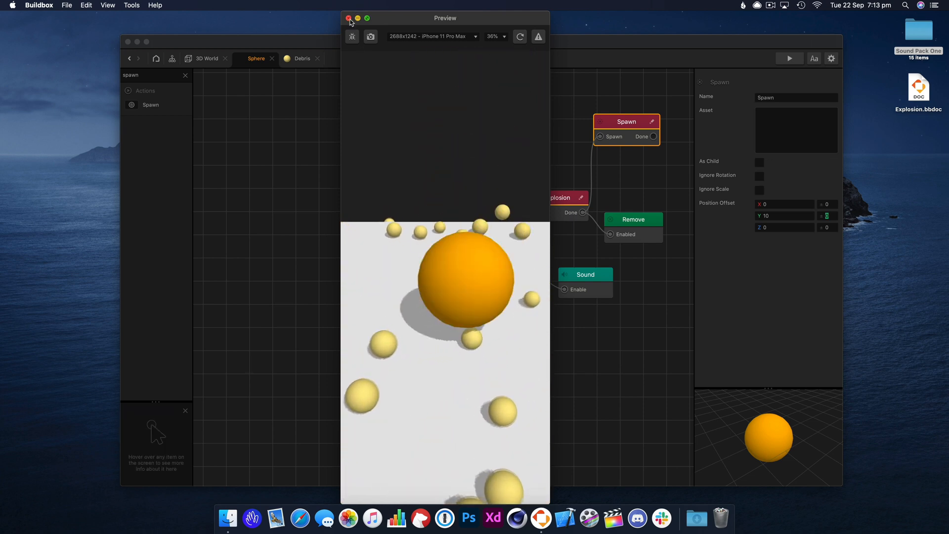
Step: Rearrange the Debris Explosion and Is Touched nodes in the node map
left_click(348, 17)
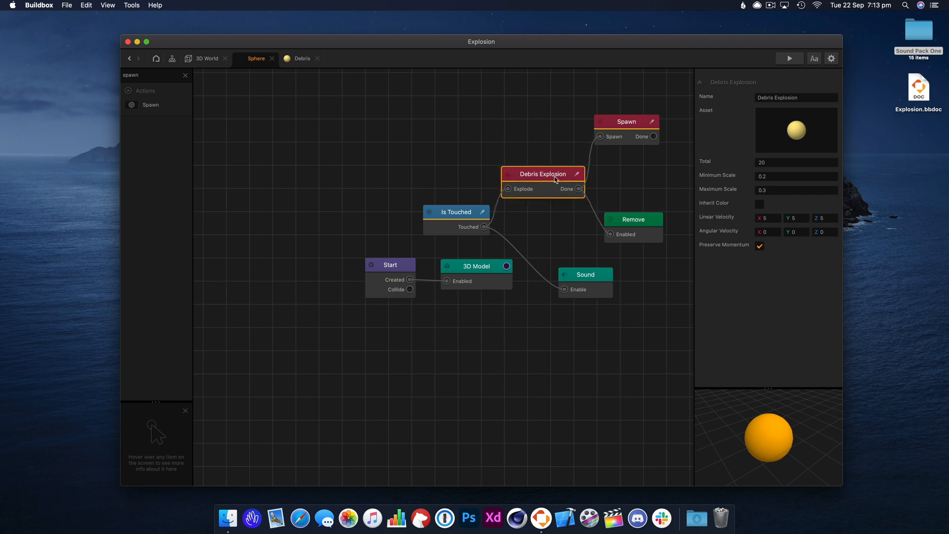
left_click_drag(542, 173, 516, 183)
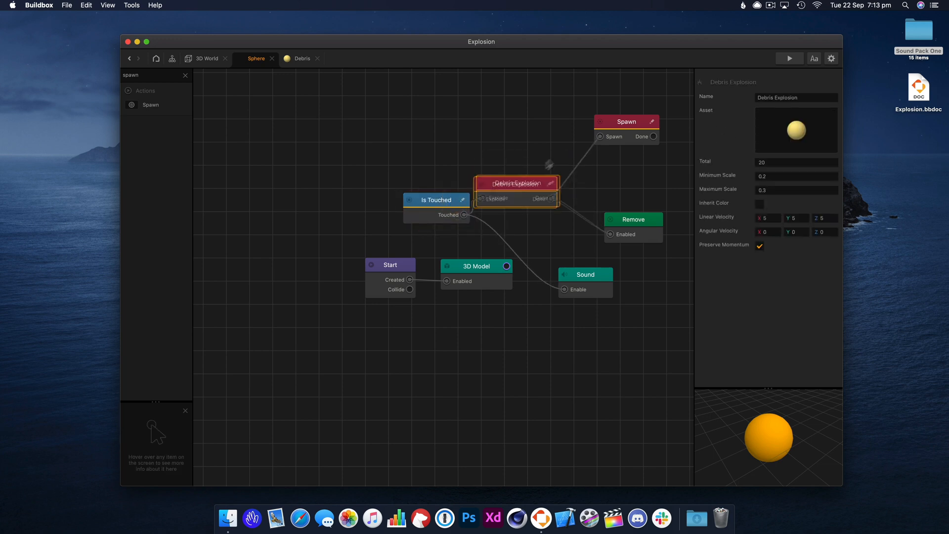
left_click_drag(515, 182, 542, 166)
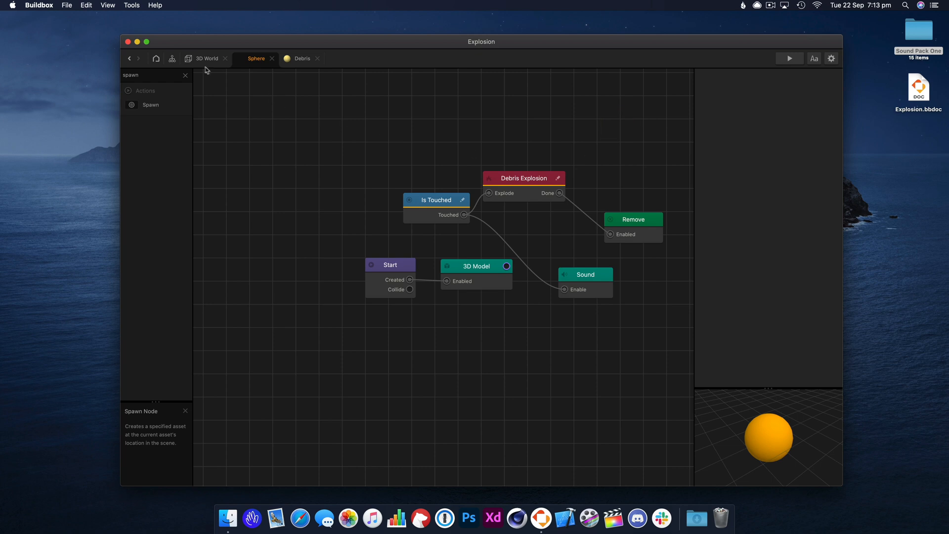
Step: In the 3D World, set the Sphere's physics to Kinematic and open Project Settings
left_click(208, 59)
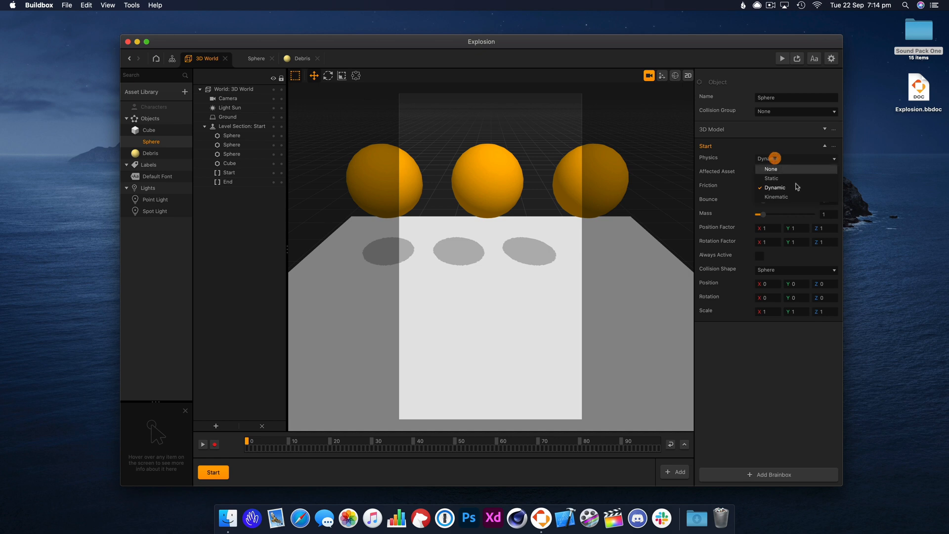
left_click(776, 197)
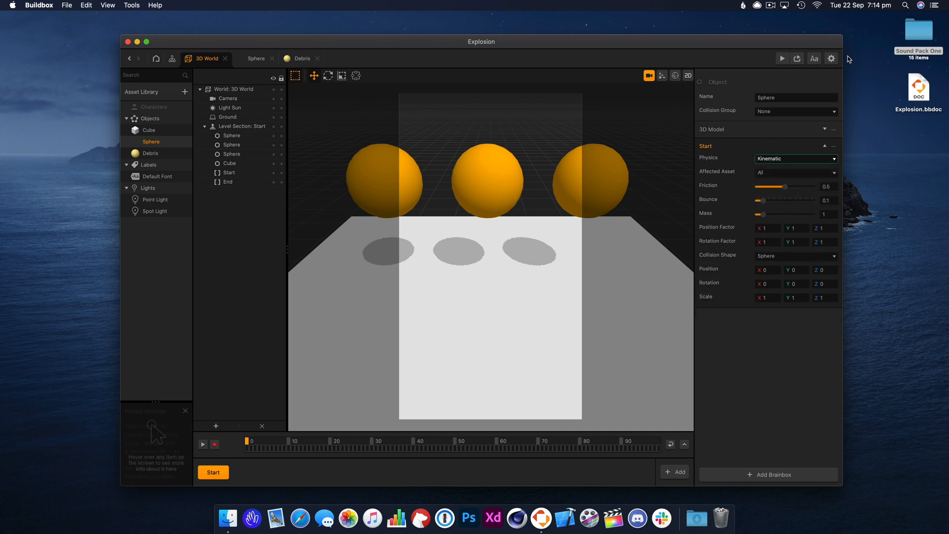
left_click(813, 58)
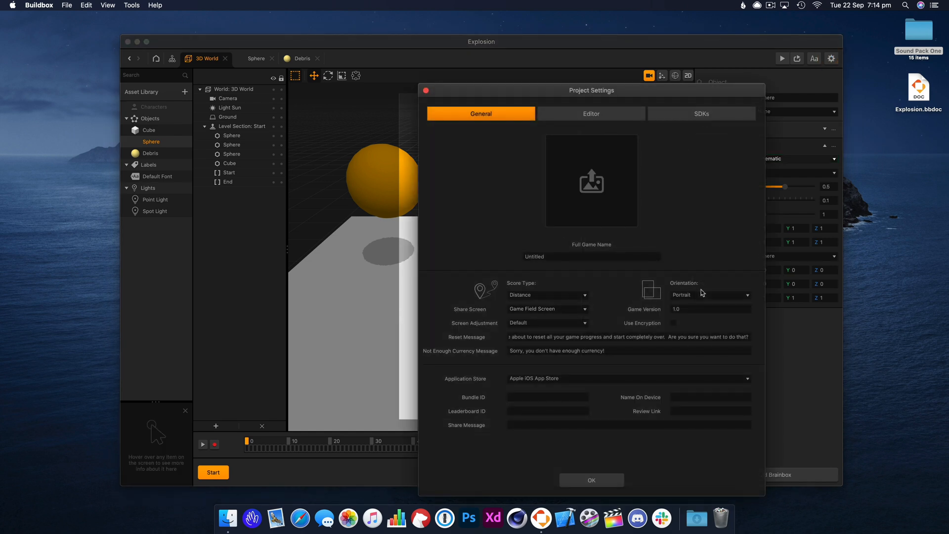
Step: Confirm Project Settings and preview the scene with three orange spheres
left_click(590, 479)
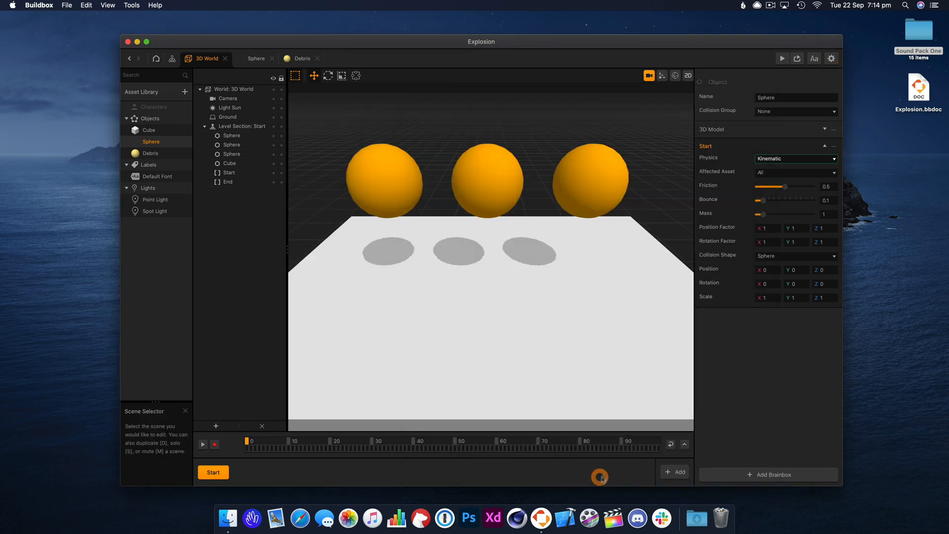
left_click(795, 158)
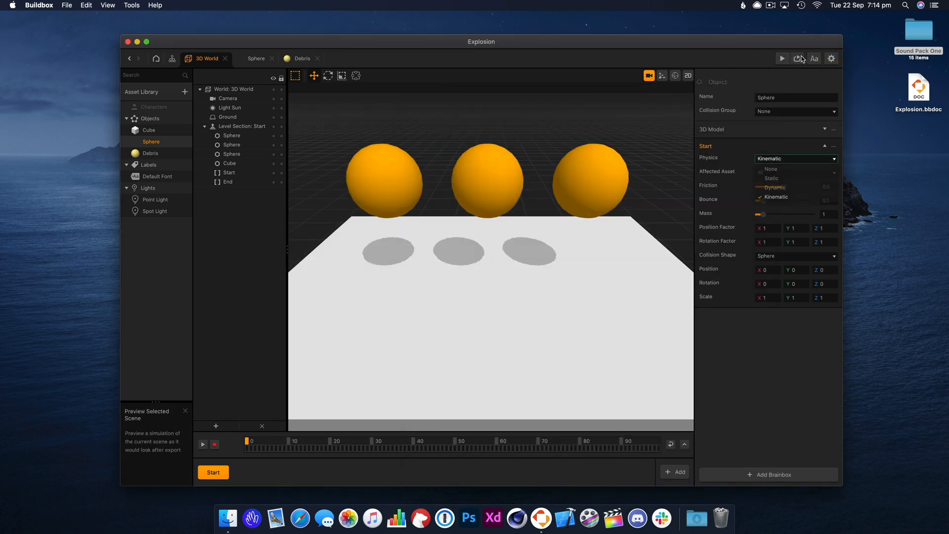
left_click(781, 58)
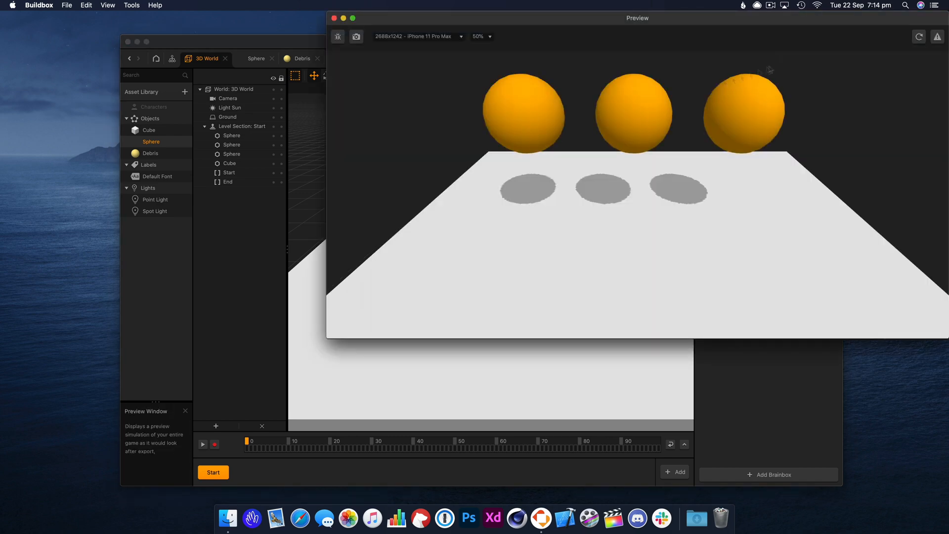